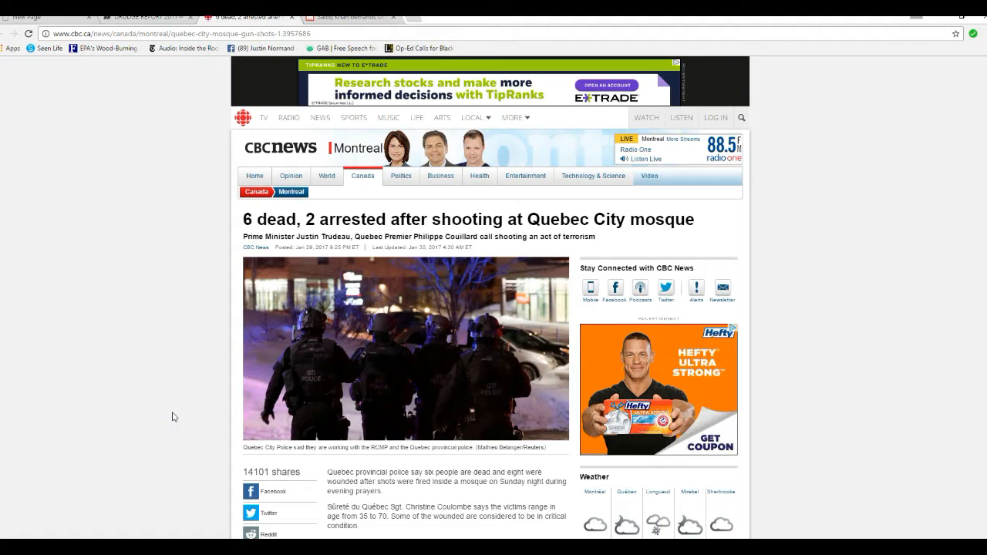
pyautogui.moveTo(184, 419)
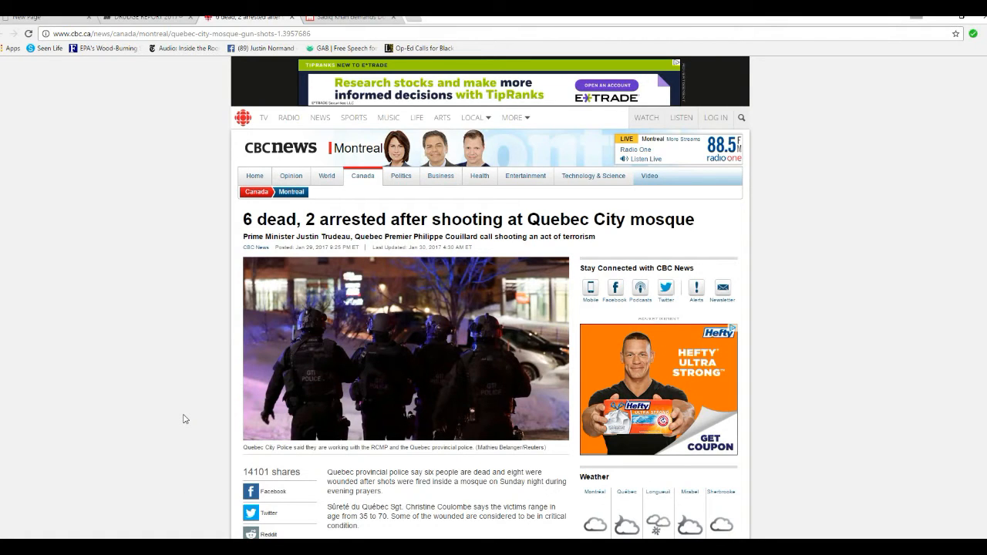
pyautogui.moveTo(83, 476)
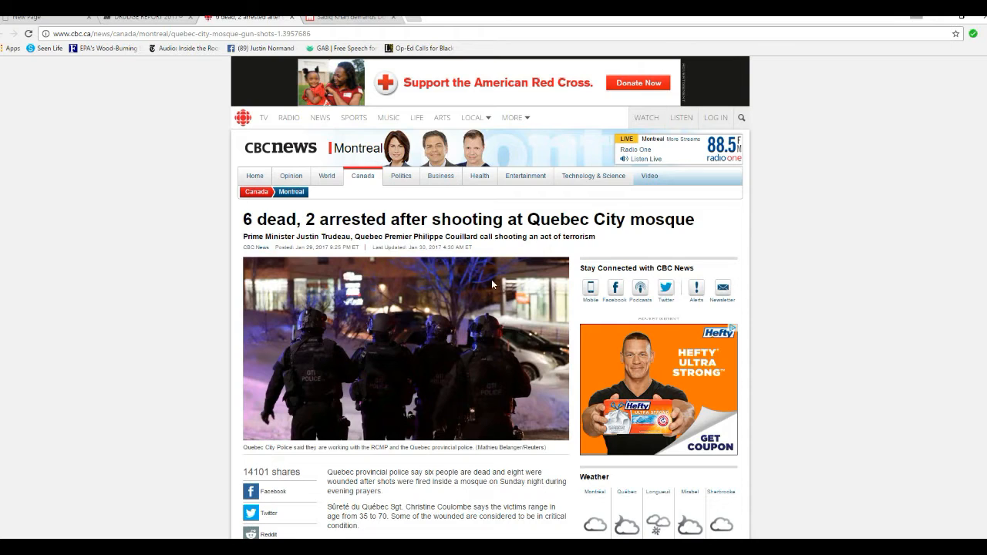
pyautogui.moveTo(162, 412)
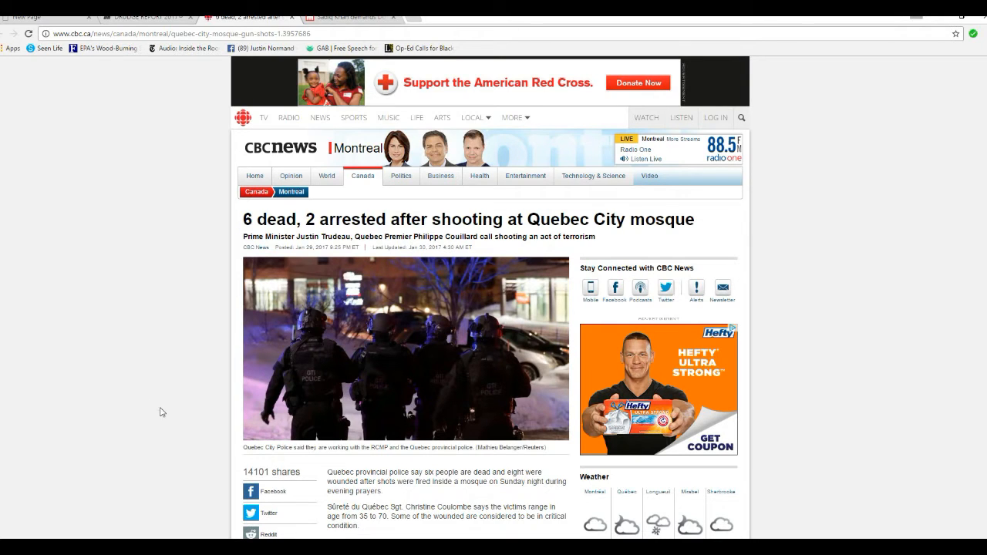
pyautogui.scroll(-3)
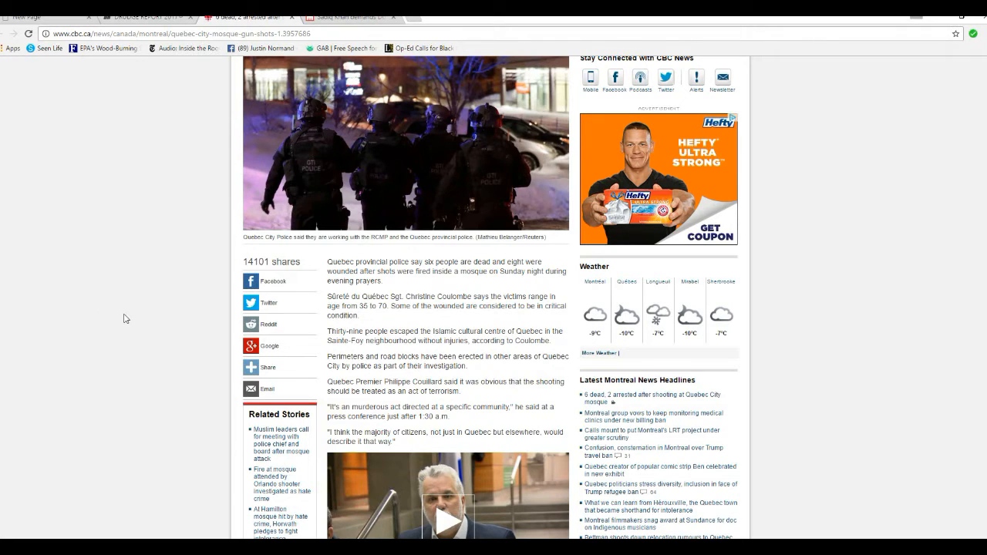
pyautogui.moveTo(106, 322)
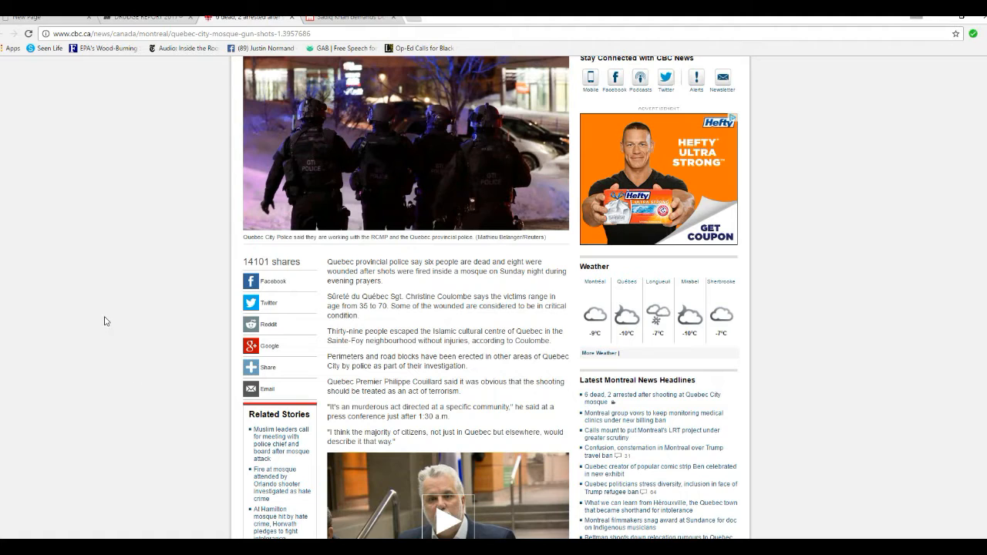
pyautogui.moveTo(408, 317)
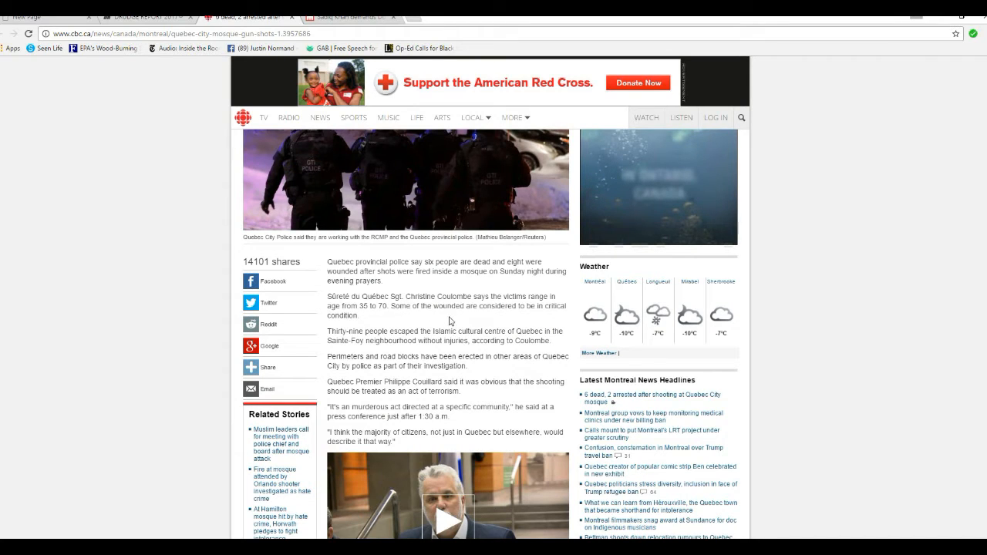
pyautogui.moveTo(498, 329)
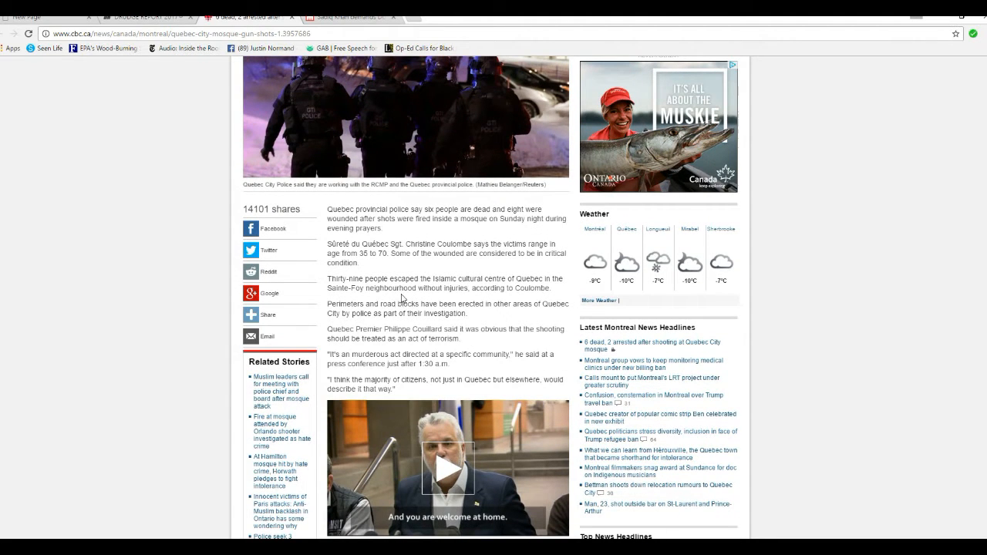
pyautogui.moveTo(501, 317)
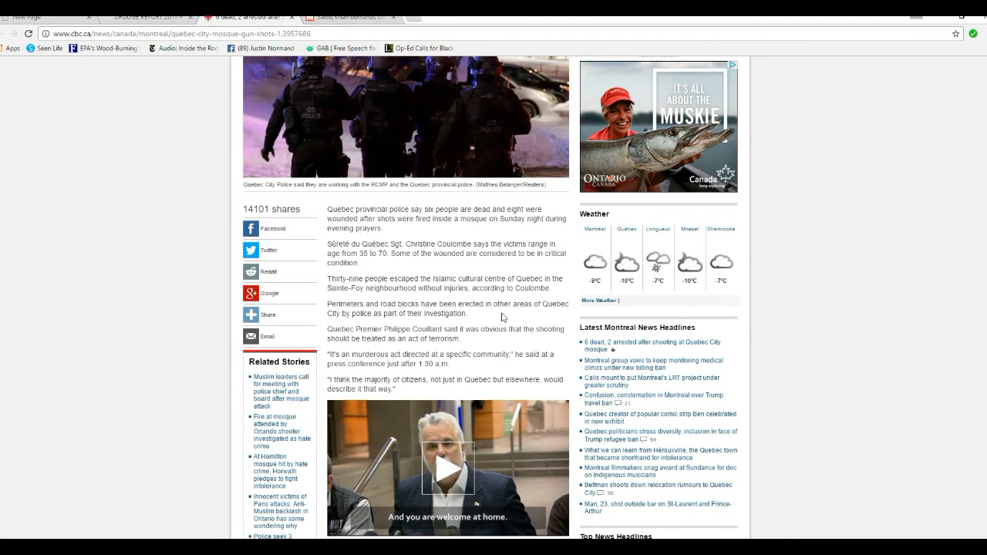
pyautogui.scroll(-3)
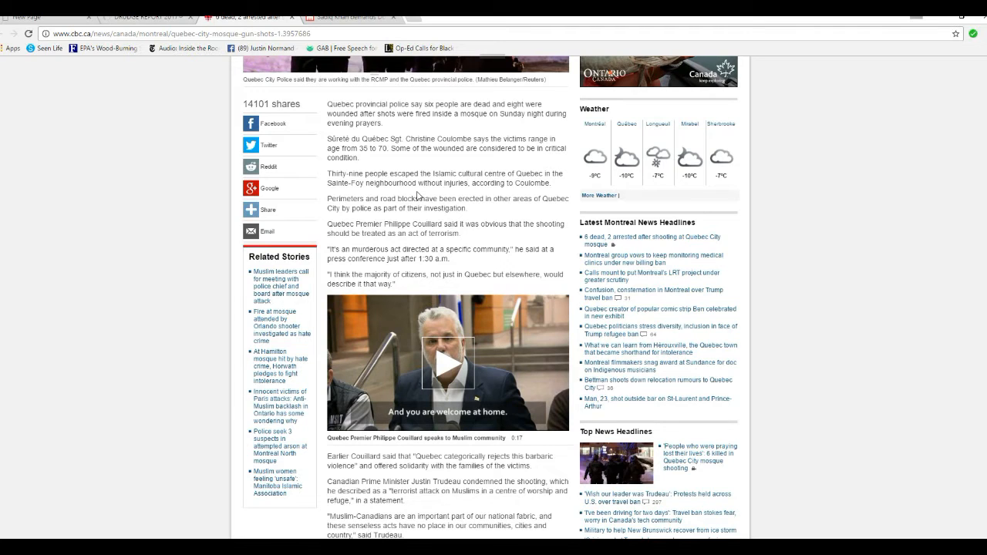
pyautogui.moveTo(393, 222)
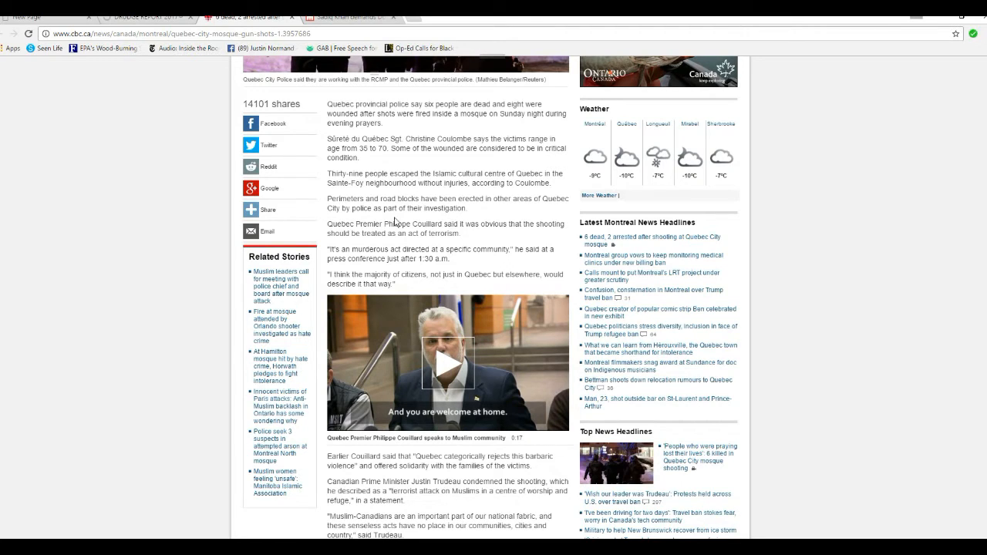
pyautogui.moveTo(411, 221)
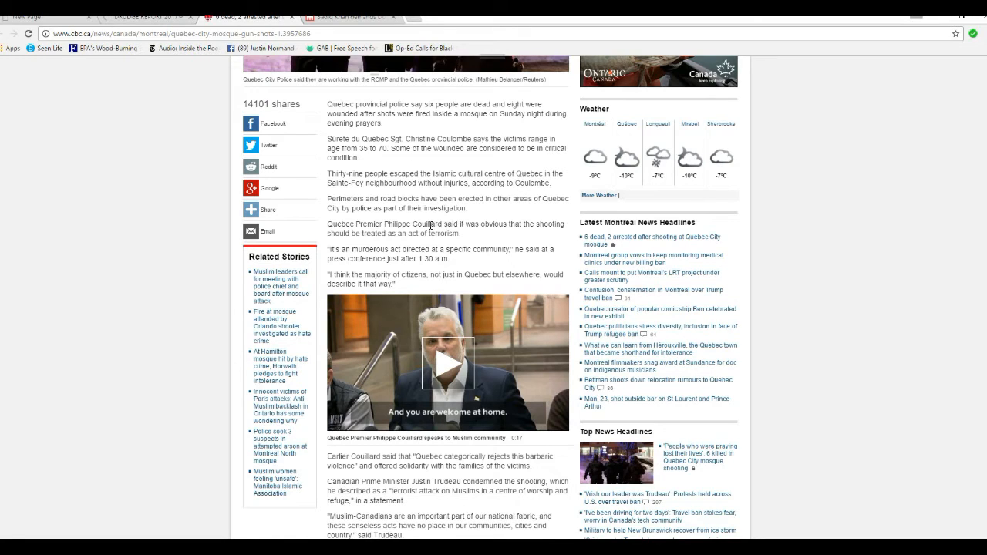
pyautogui.moveTo(471, 262)
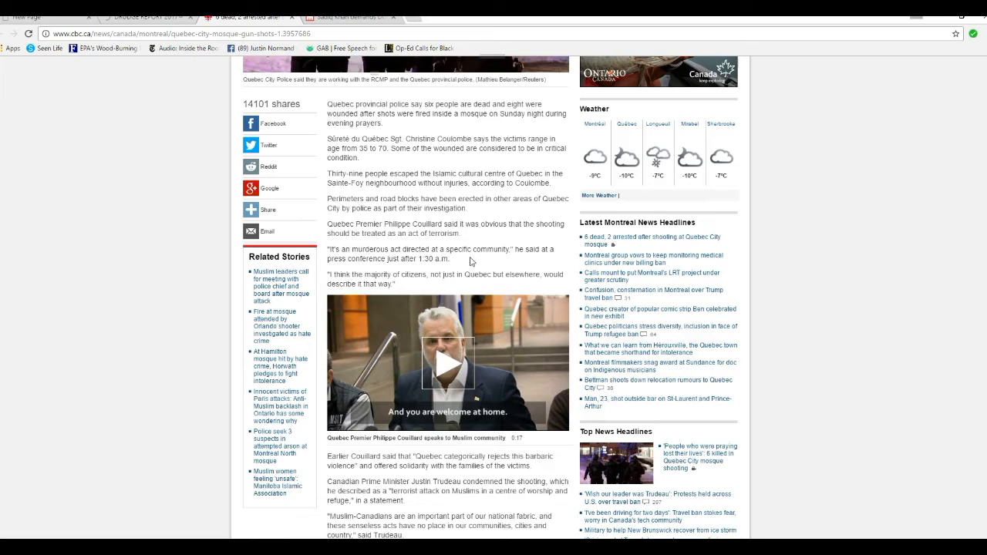
pyautogui.moveTo(442, 243)
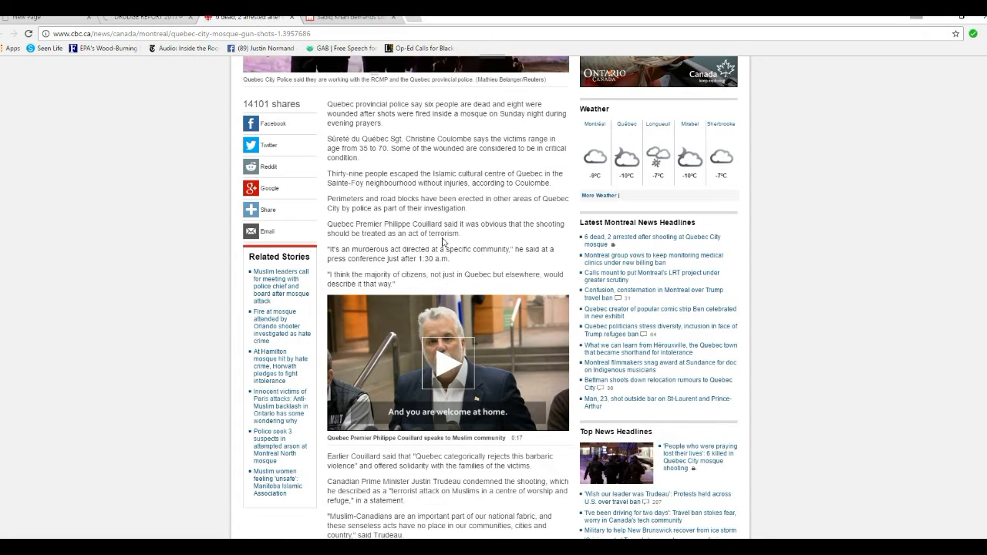
pyautogui.moveTo(487, 237)
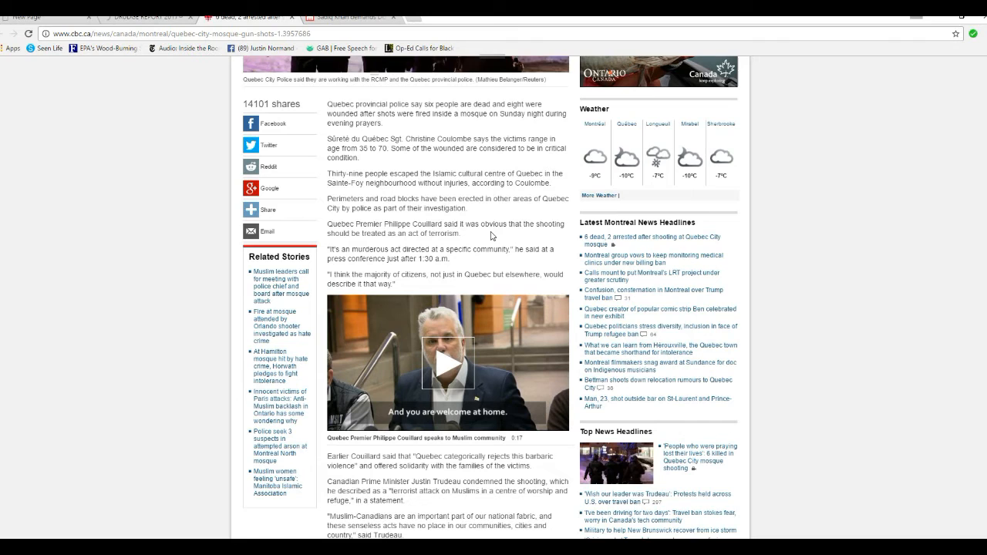
pyautogui.scroll(-3)
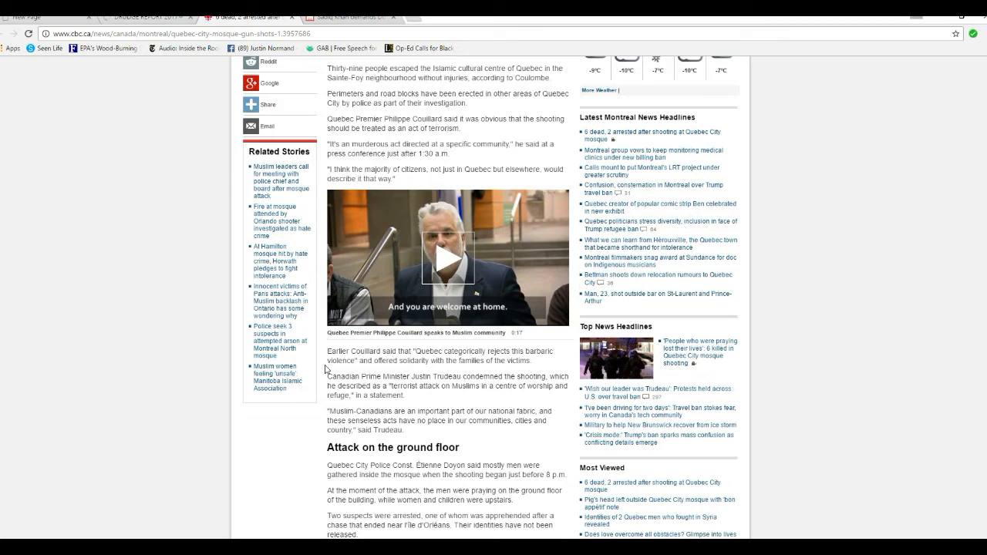
pyautogui.moveTo(303, 395)
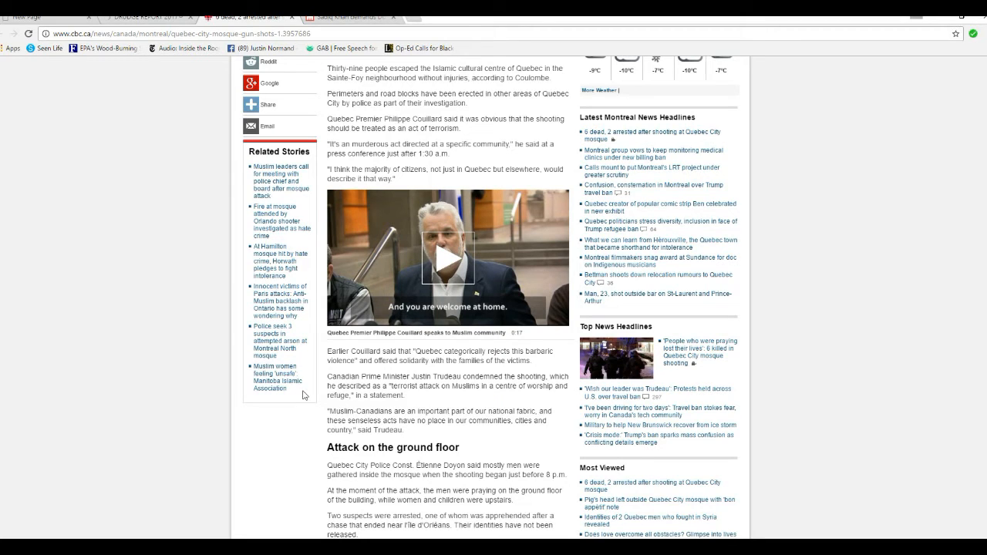
pyautogui.moveTo(302, 424)
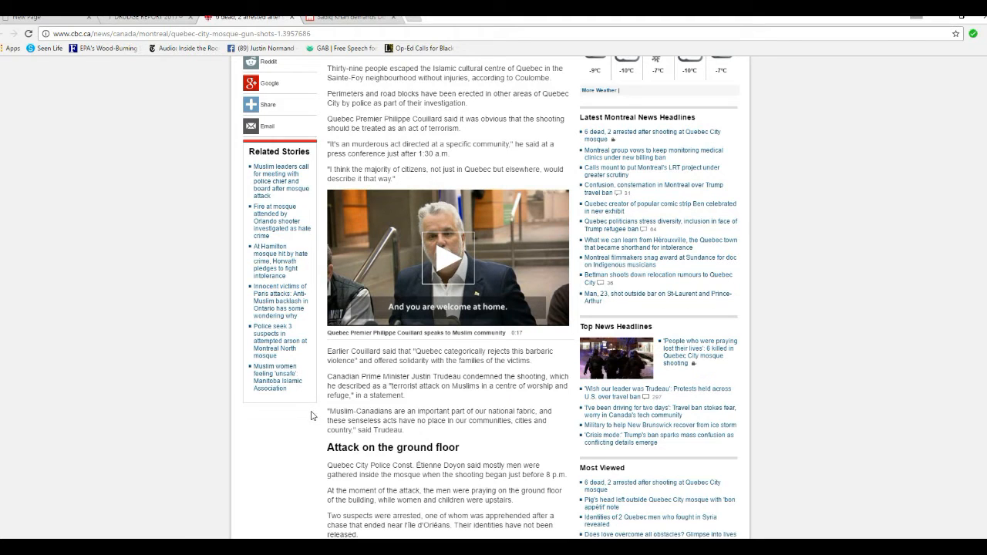
pyautogui.moveTo(283, 415)
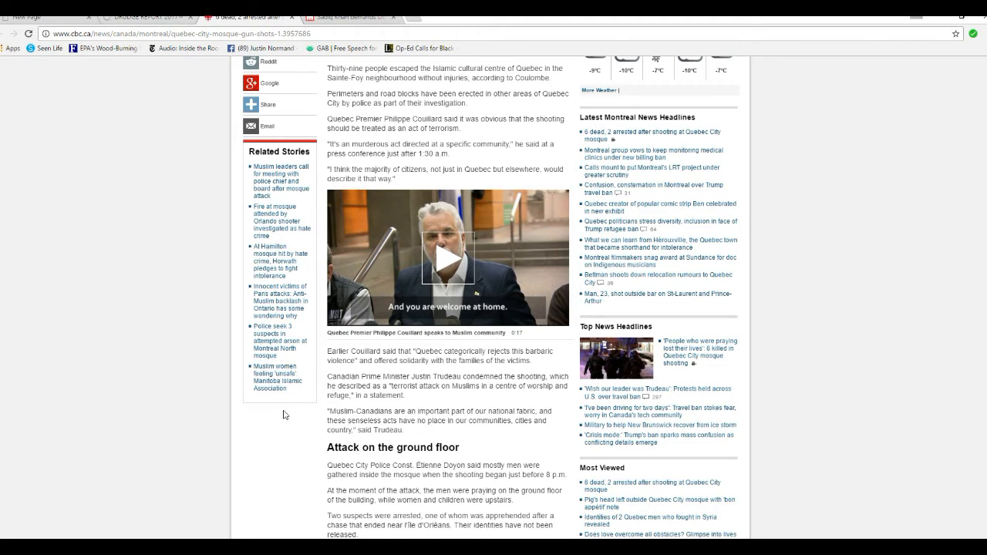
pyautogui.scroll(-3)
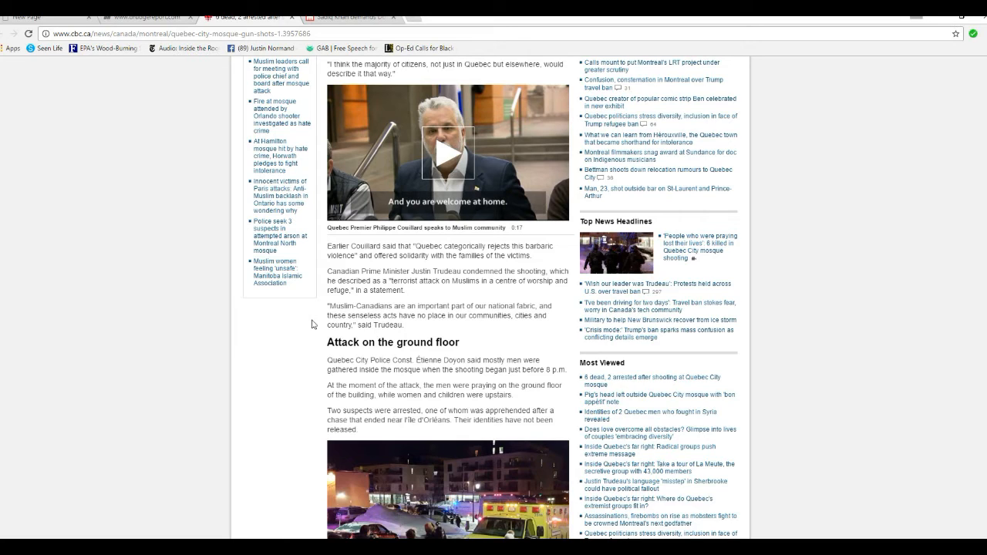
pyautogui.moveTo(454, 302)
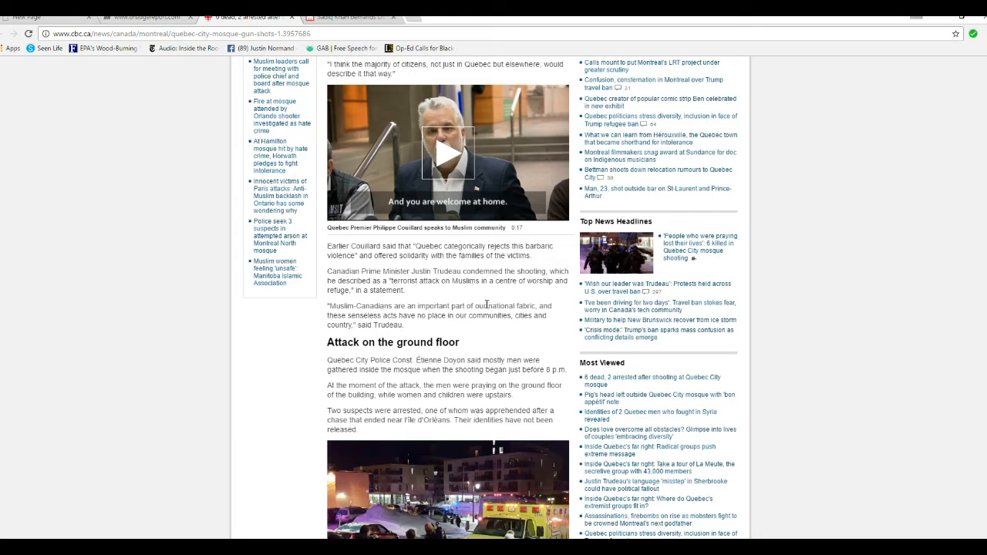
pyautogui.moveTo(494, 307)
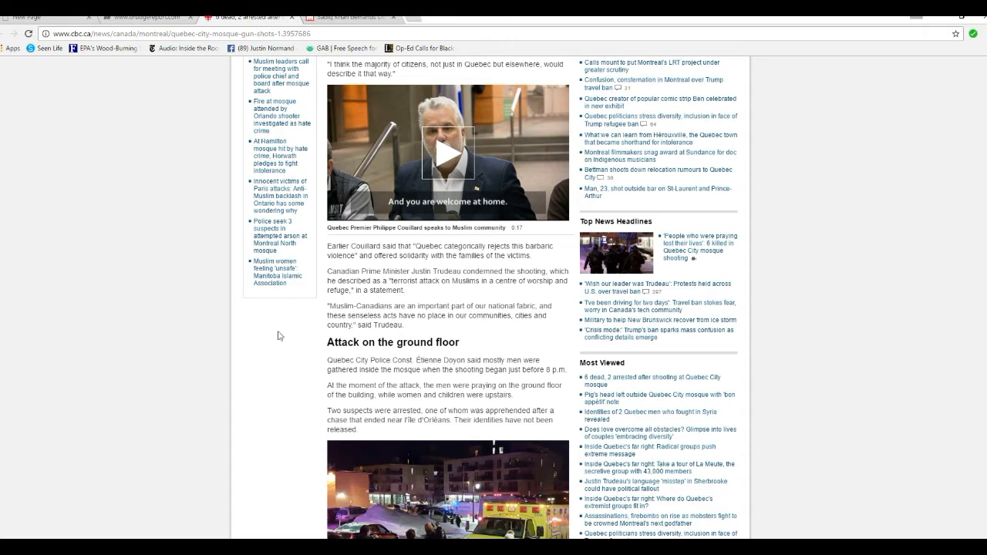
pyautogui.moveTo(290, 332)
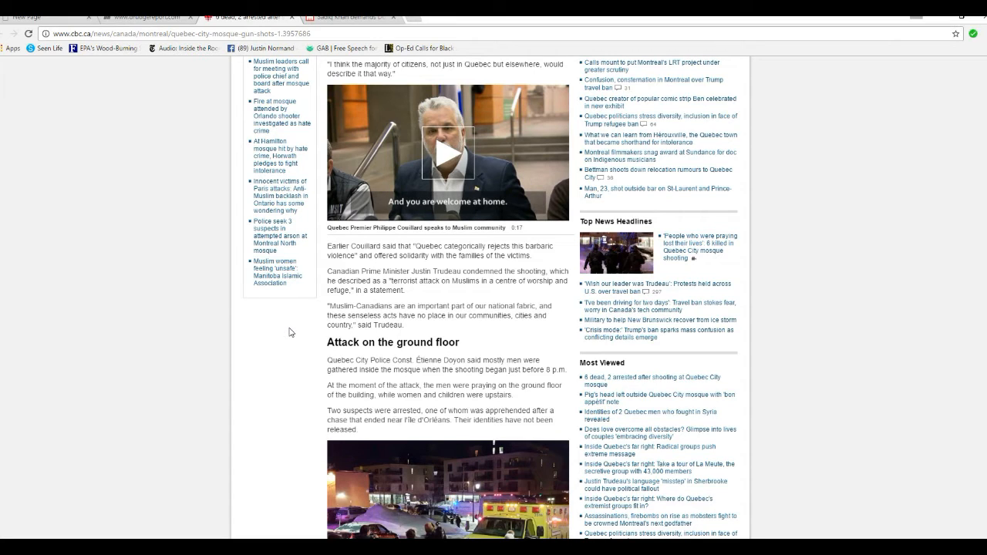
pyautogui.moveTo(305, 342)
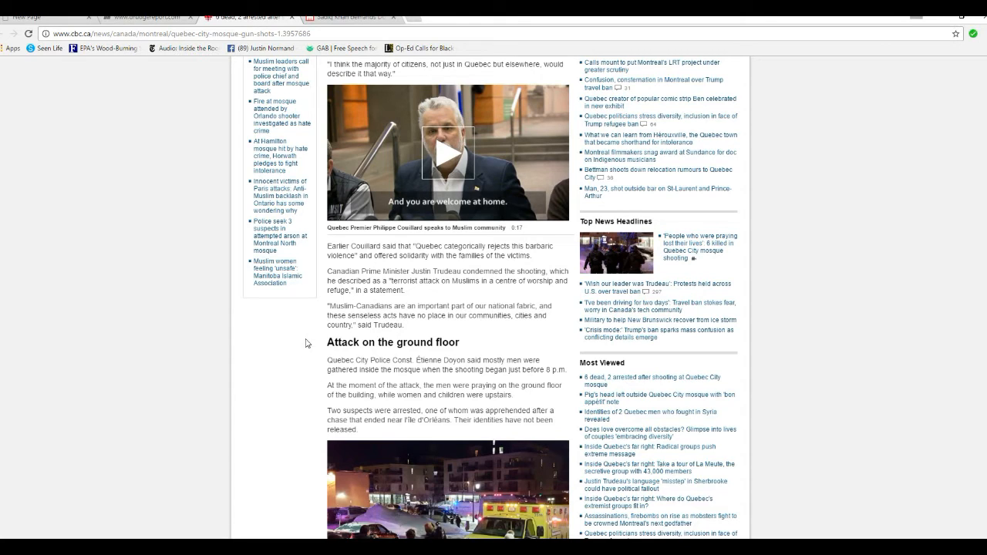
pyautogui.moveTo(286, 355)
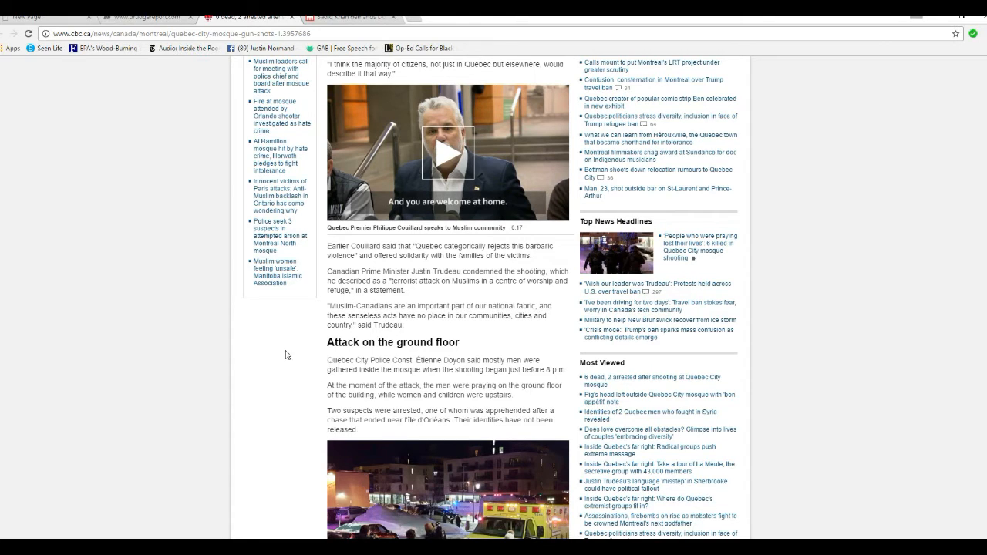
pyautogui.moveTo(290, 352)
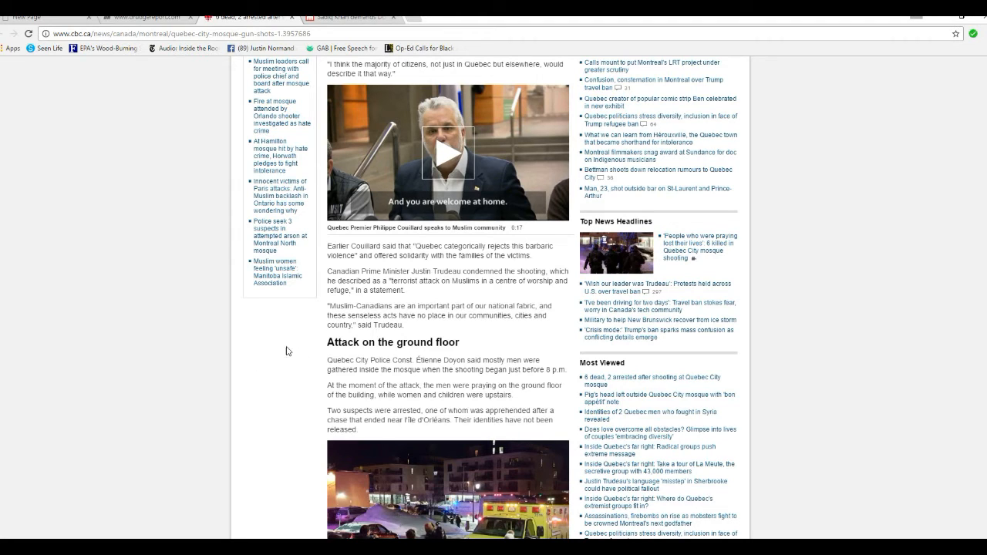
pyautogui.moveTo(272, 365)
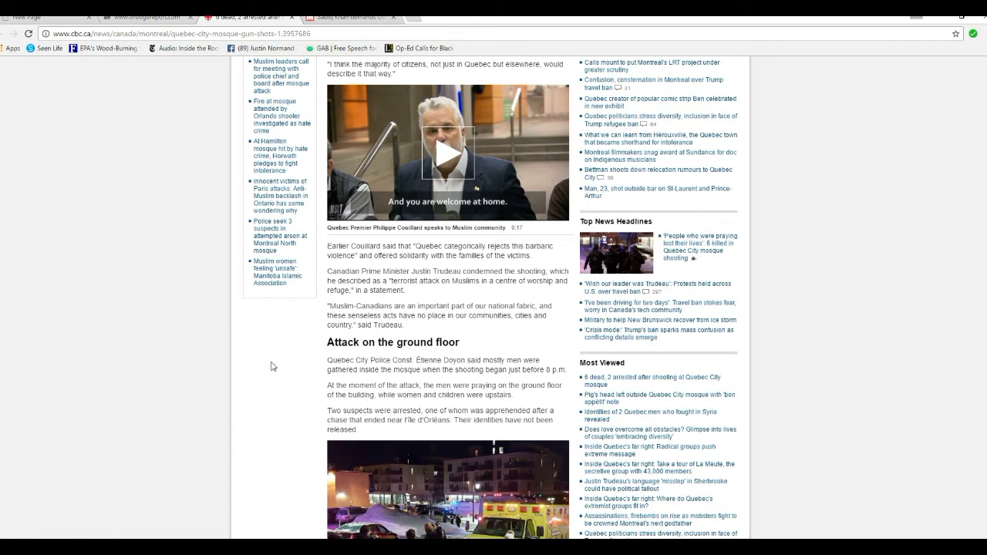
pyautogui.scroll(-3)
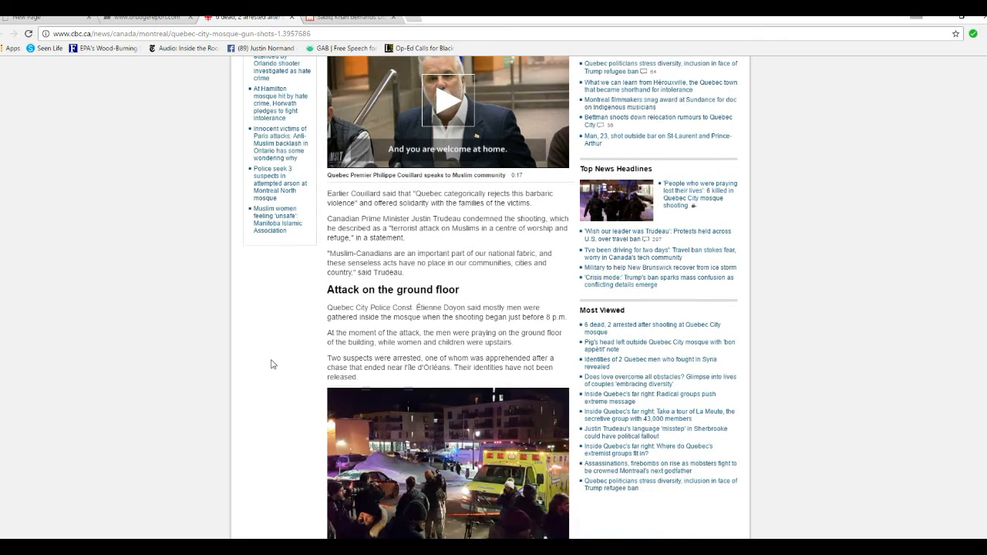
pyautogui.moveTo(286, 309)
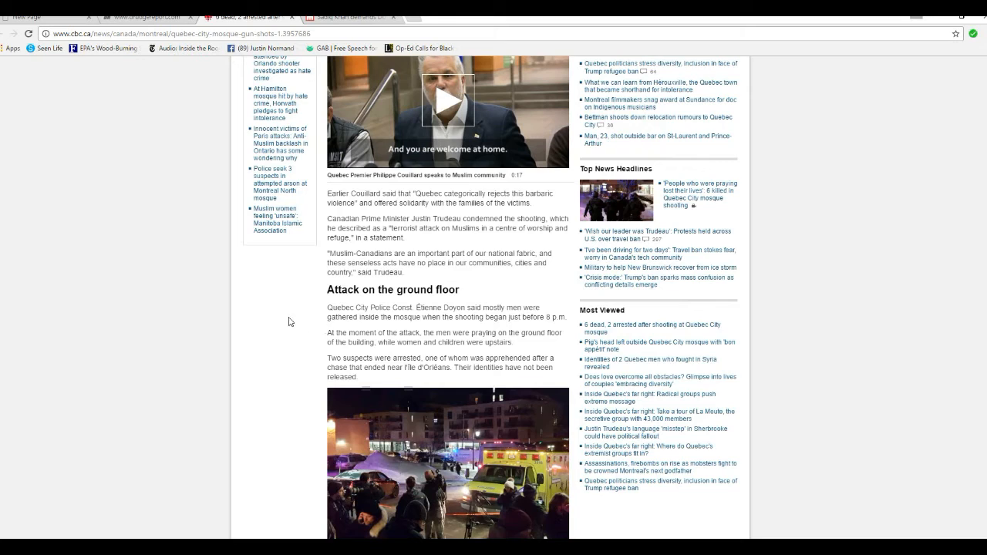
pyautogui.moveTo(307, 311)
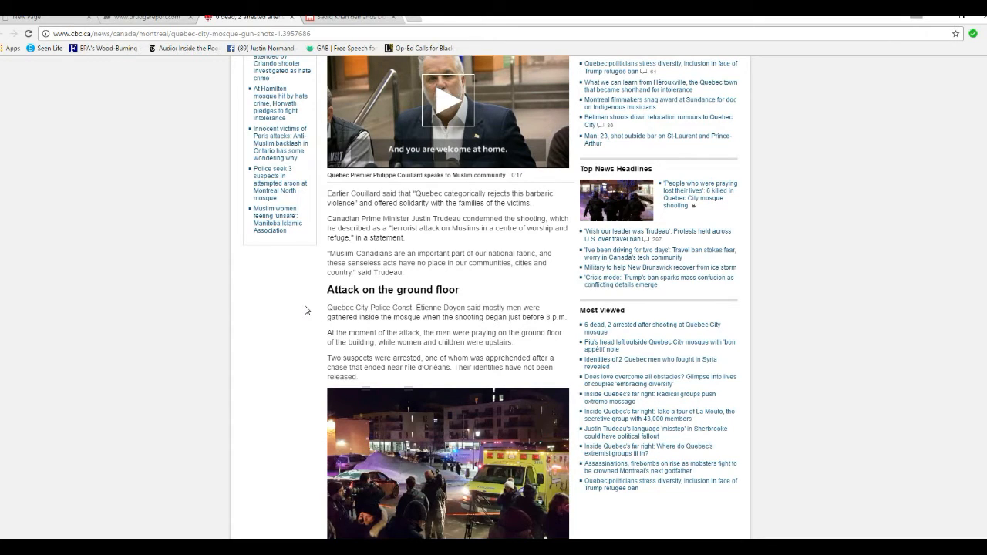
pyautogui.scroll(-3)
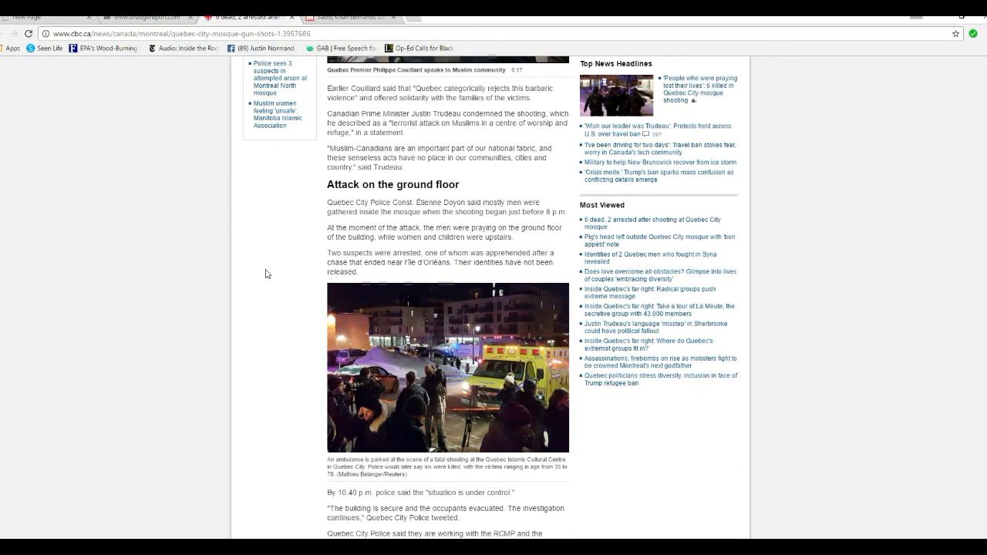
pyautogui.moveTo(287, 284)
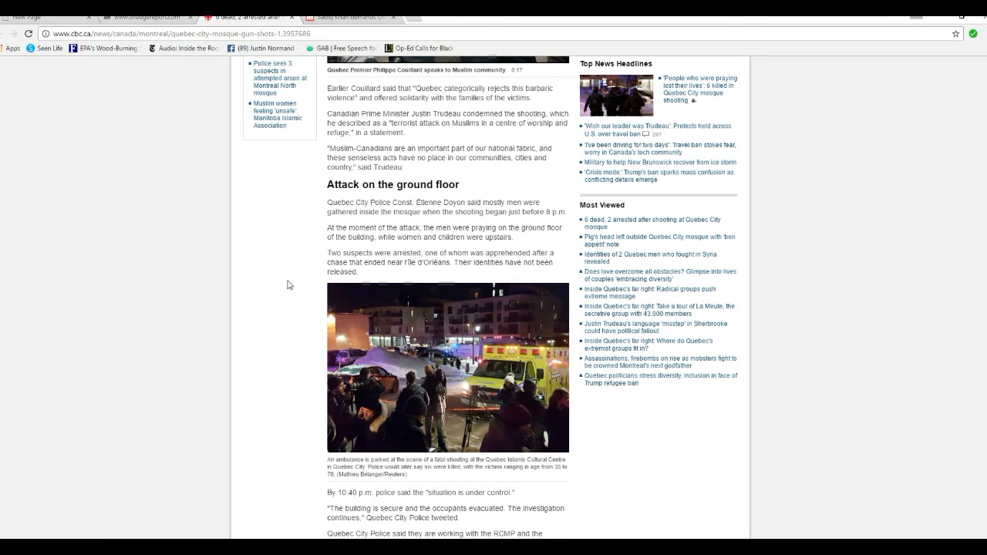
pyautogui.scroll(-3)
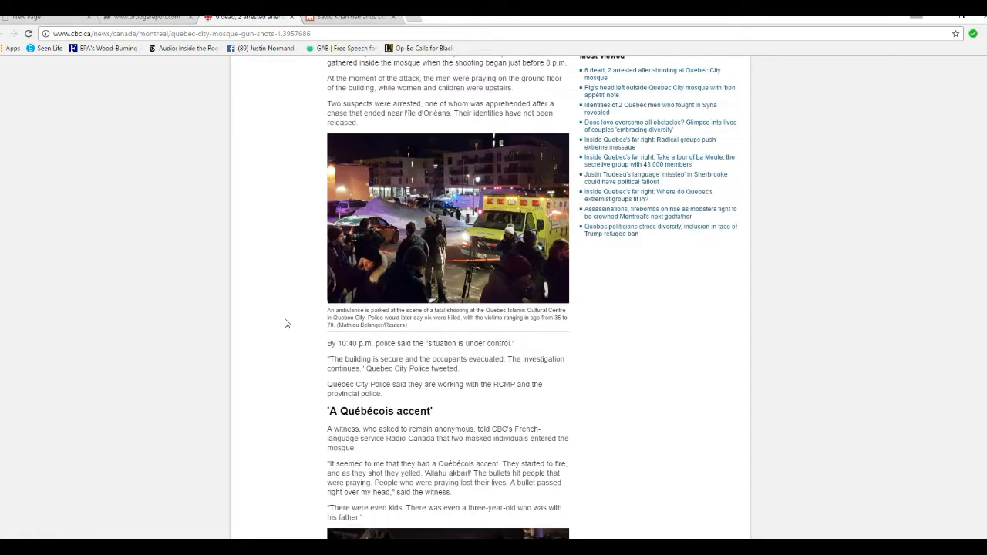
pyautogui.scroll(-3)
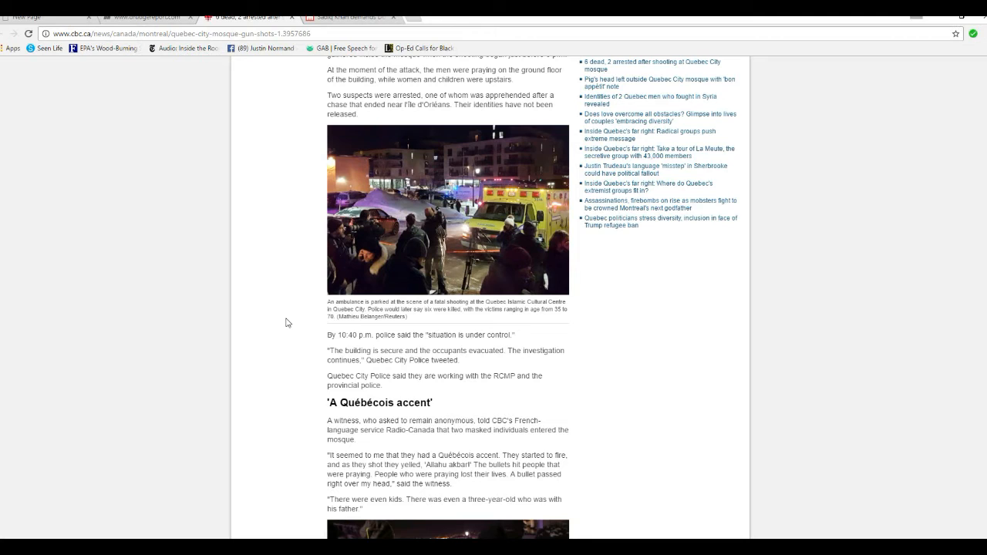
pyautogui.scroll(-3)
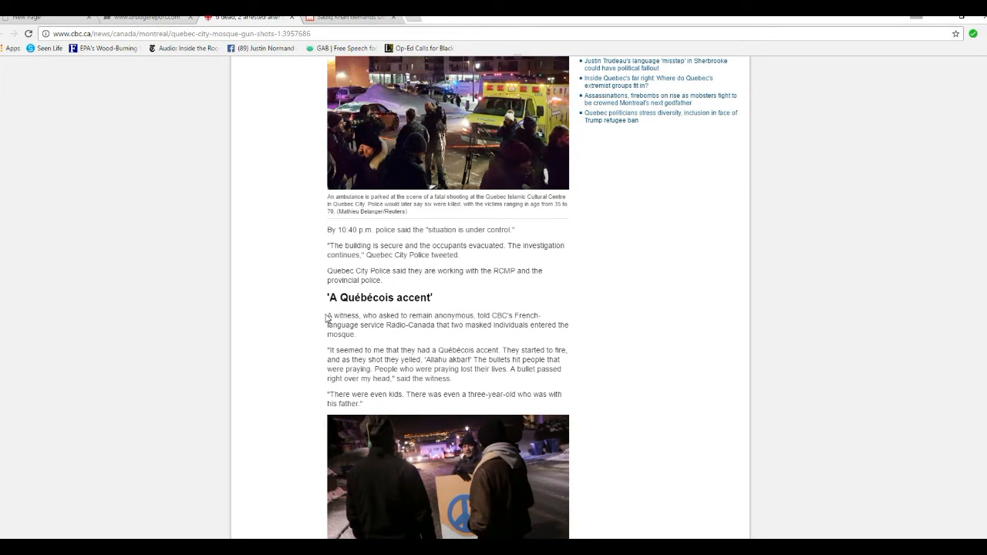
pyautogui.moveTo(299, 298)
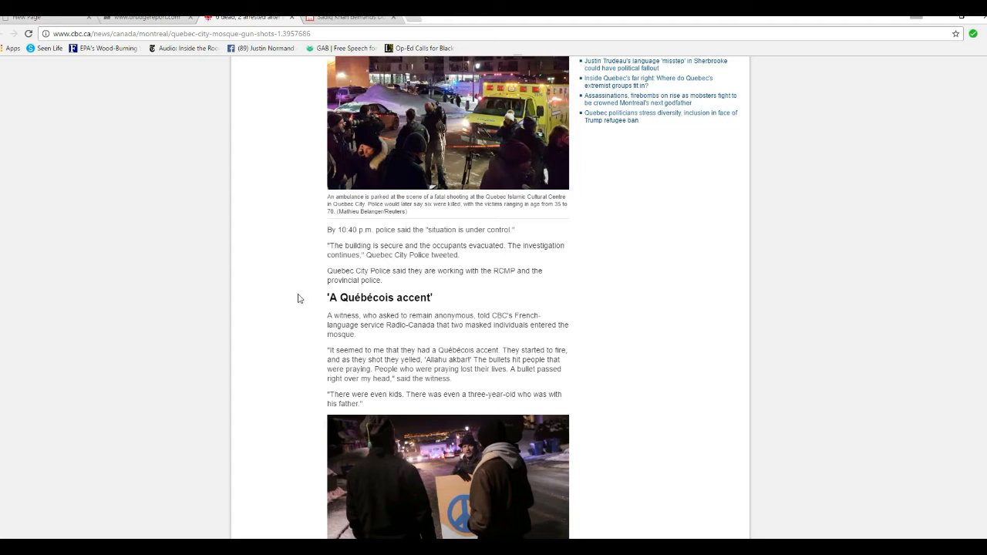
pyautogui.moveTo(300, 309)
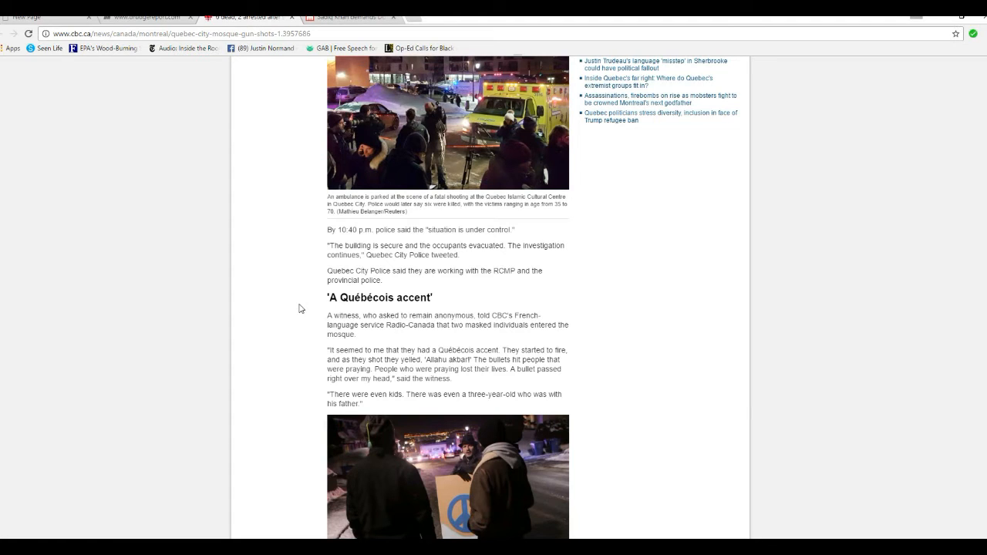
pyautogui.moveTo(331, 308)
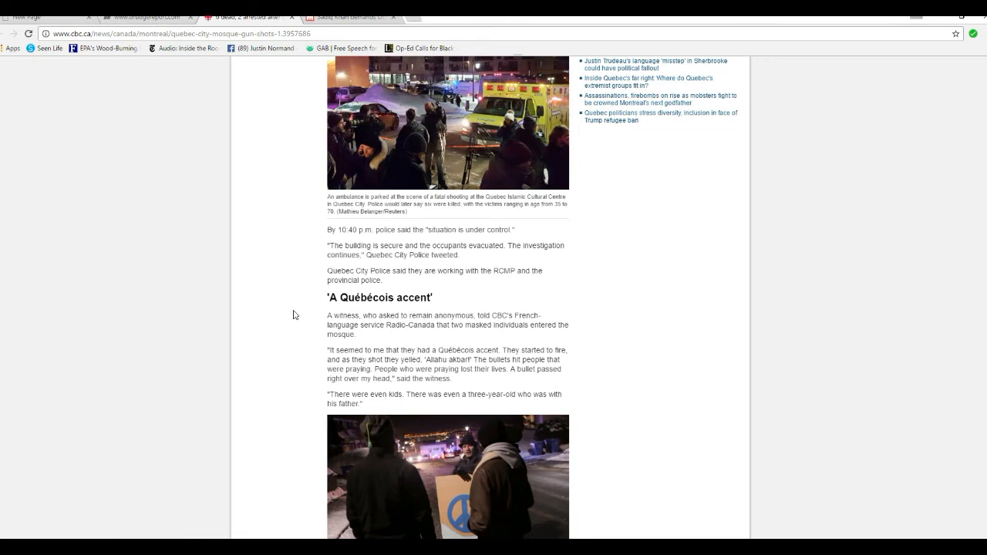
pyautogui.moveTo(276, 354)
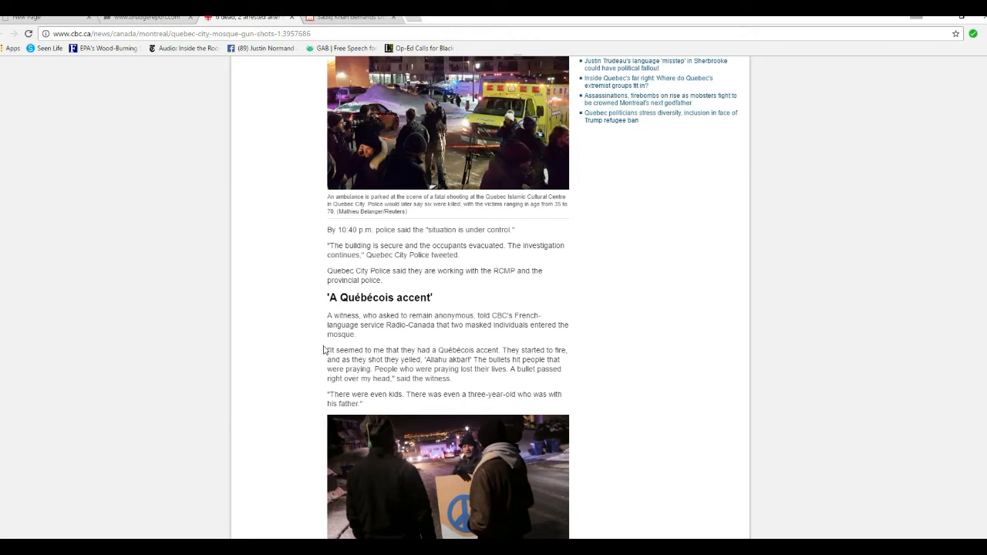
pyautogui.moveTo(283, 345)
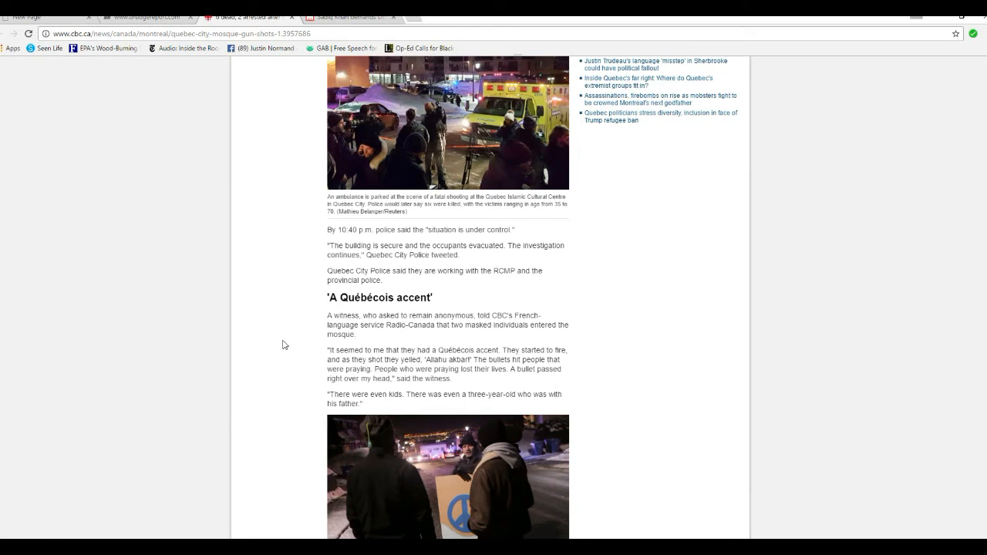
pyautogui.scroll(-3)
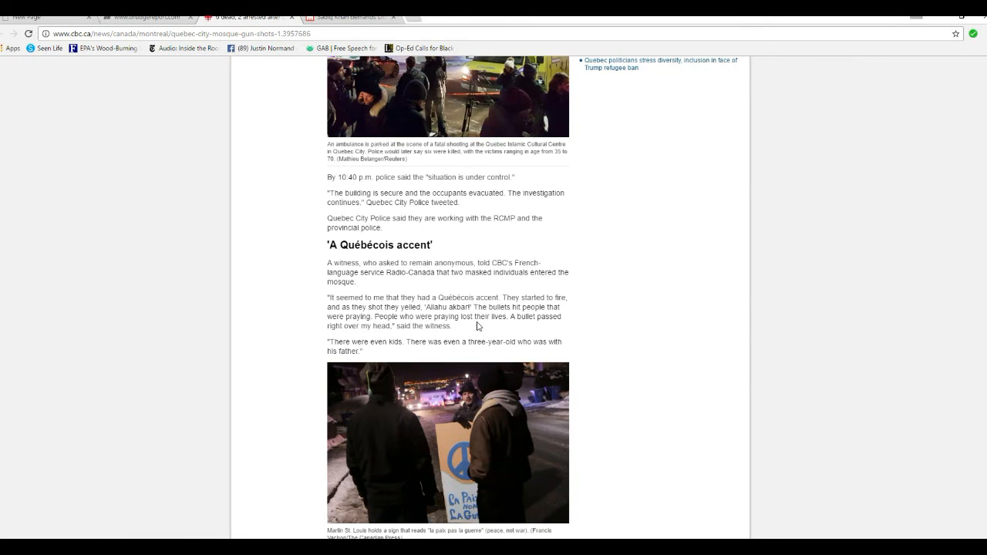
pyautogui.moveTo(455, 329)
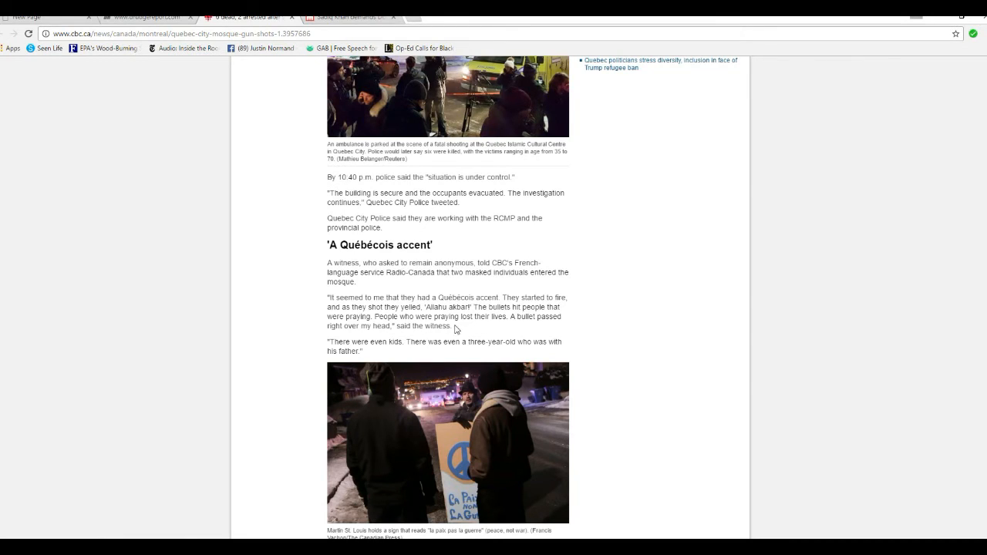
pyautogui.moveTo(461, 335)
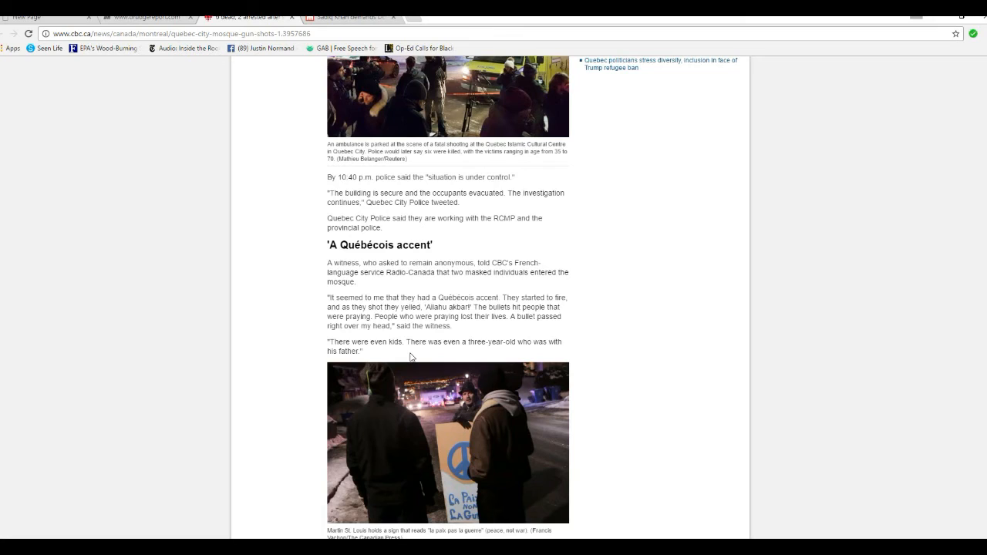
pyautogui.scroll(-3)
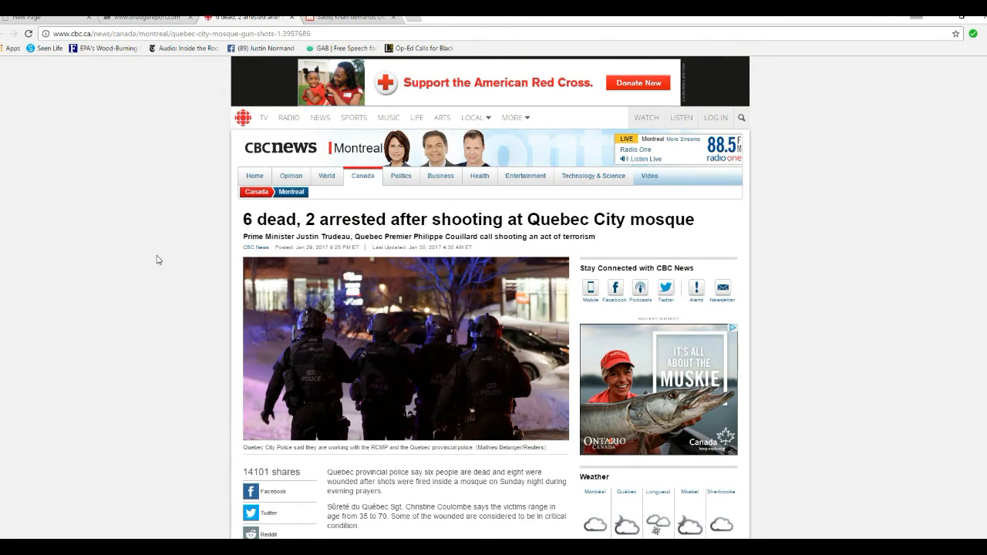
pyautogui.moveTo(182, 335)
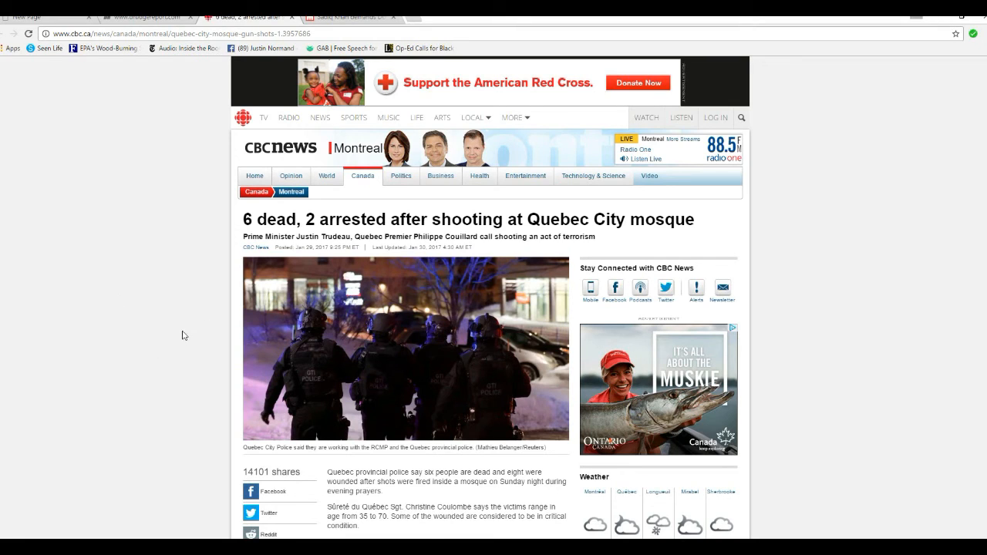
pyautogui.moveTo(143, 269)
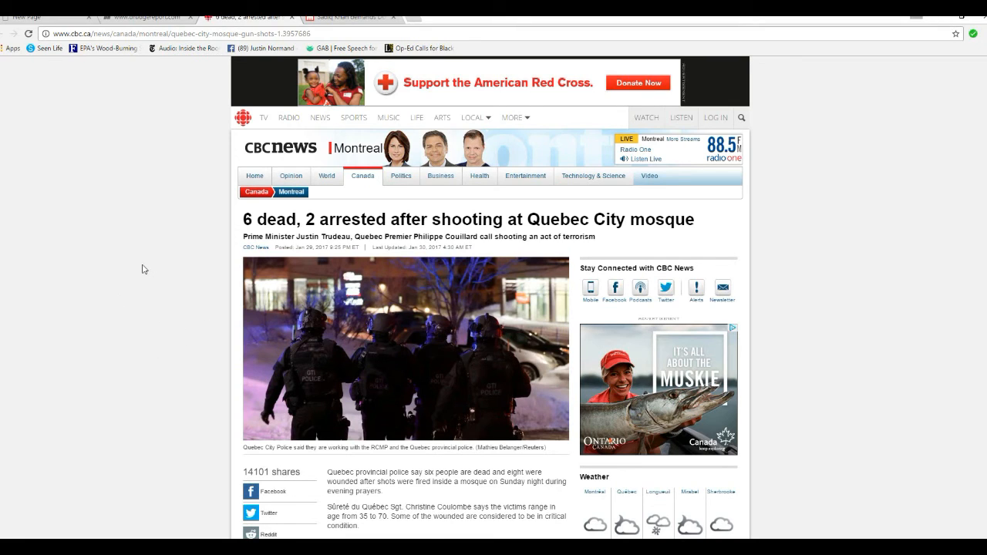
pyautogui.moveTo(167, 252)
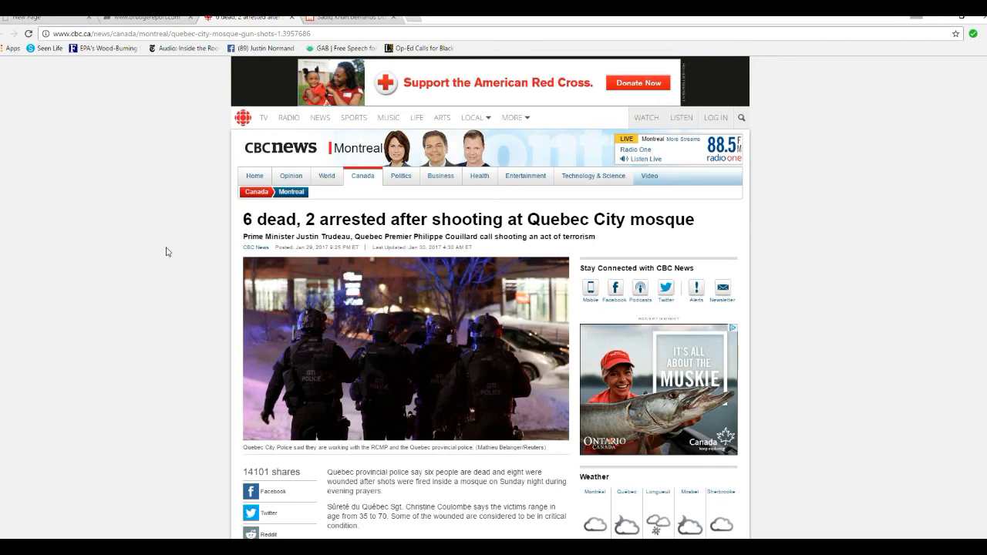
pyautogui.moveTo(96, 291)
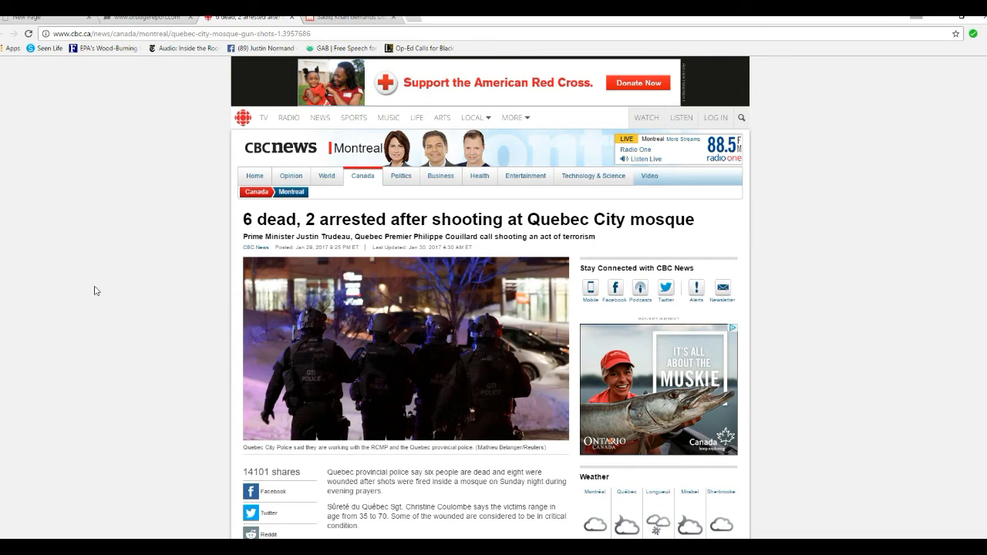
pyautogui.moveTo(150, 237)
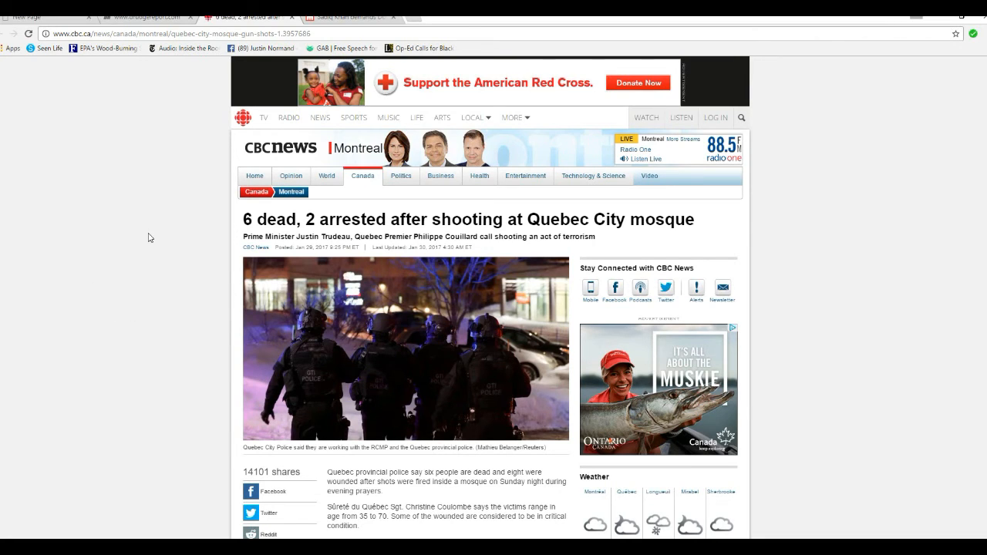
pyautogui.moveTo(162, 263)
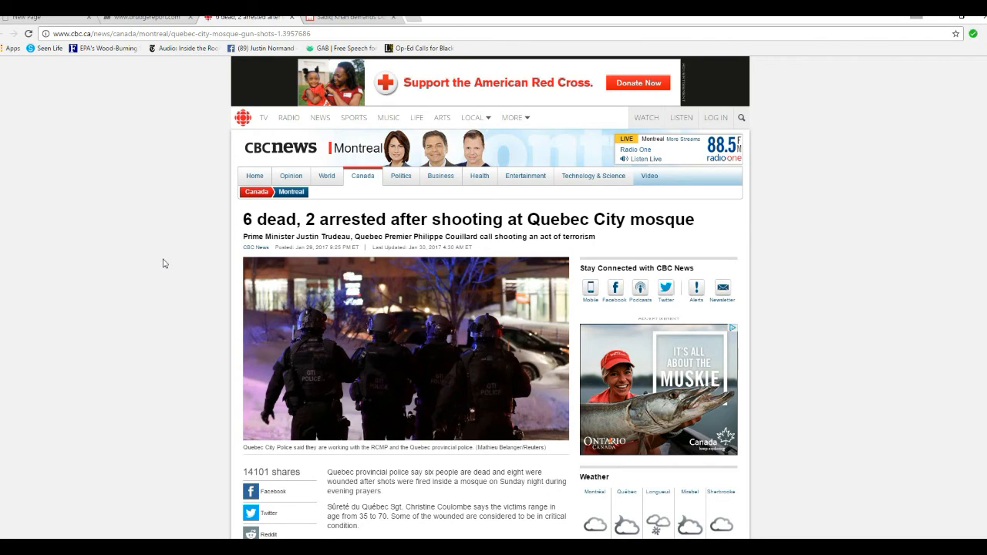
pyautogui.moveTo(162, 229)
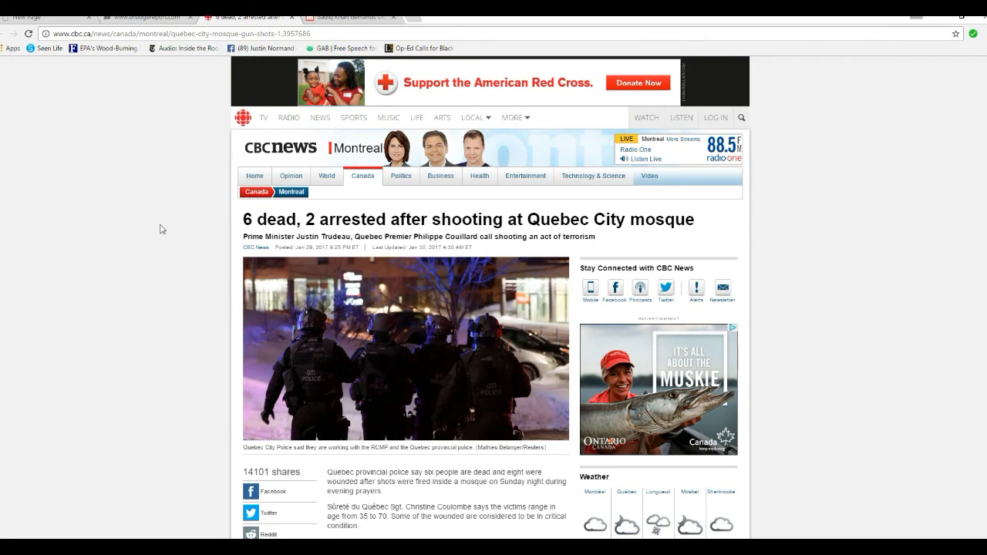
pyautogui.moveTo(147, 303)
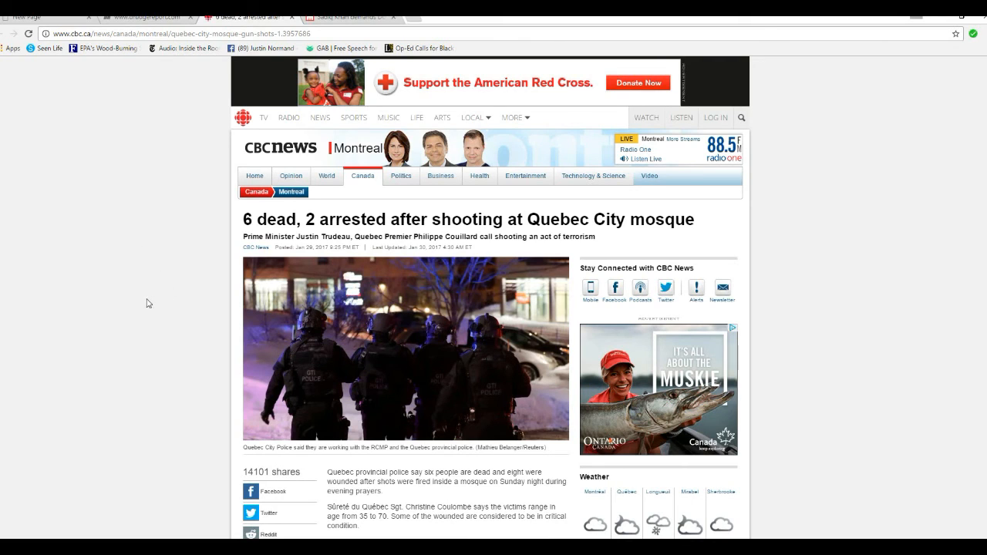
pyautogui.moveTo(152, 295)
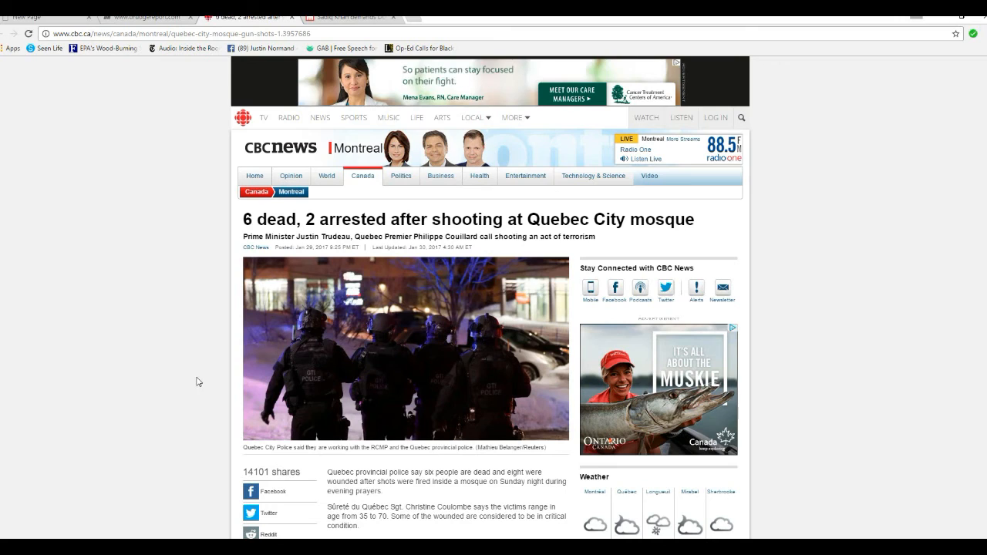
pyautogui.moveTo(121, 374)
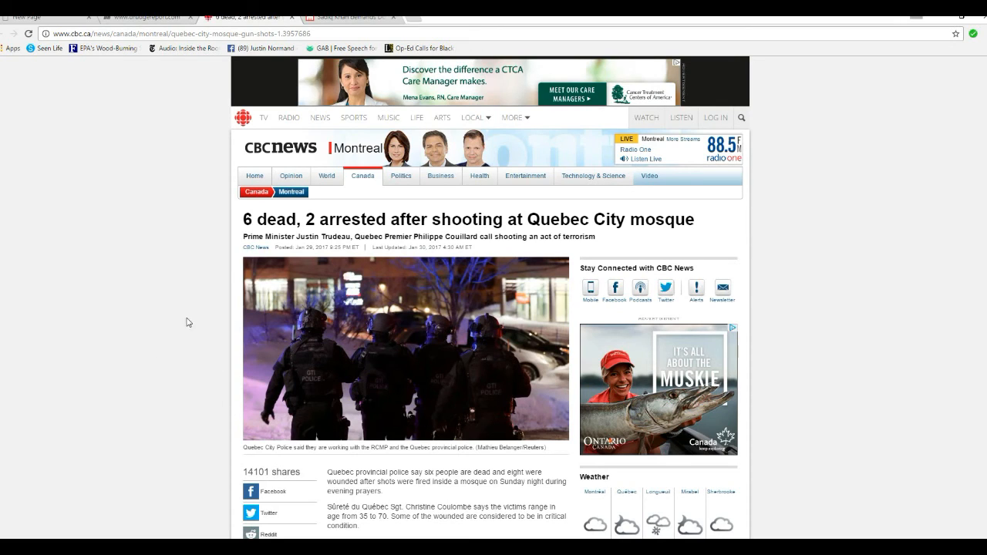
pyautogui.moveTo(254, 333)
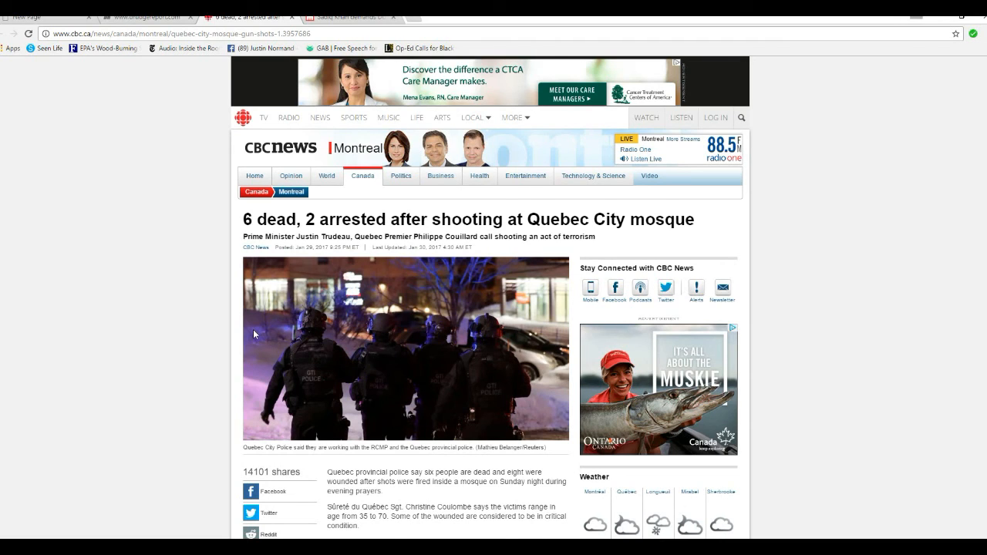
pyautogui.moveTo(499, 360)
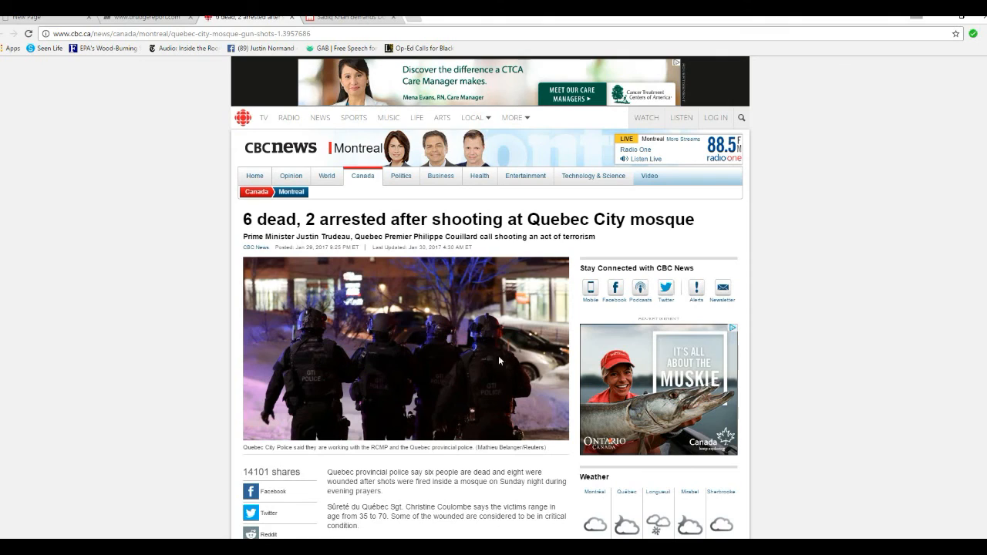
pyautogui.moveTo(167, 367)
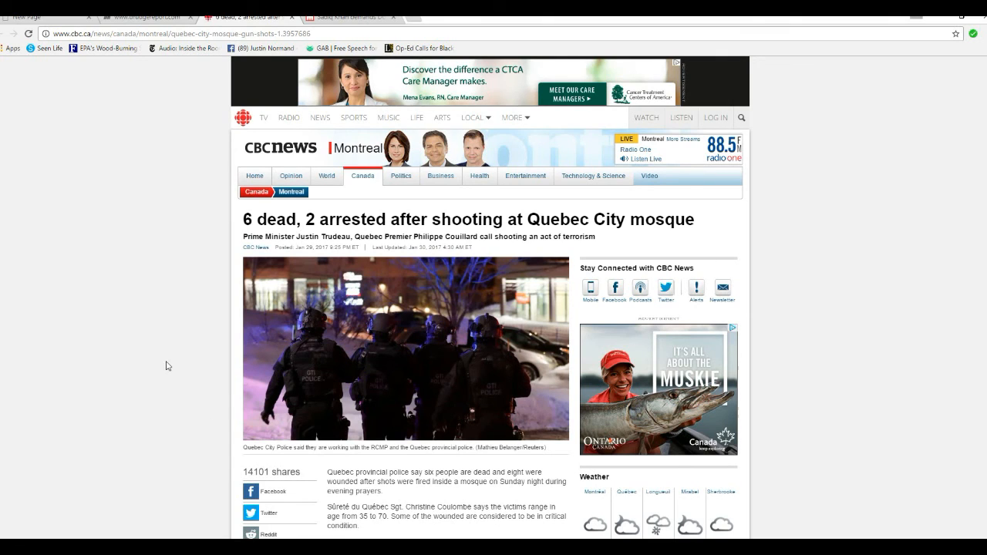
pyautogui.moveTo(139, 388)
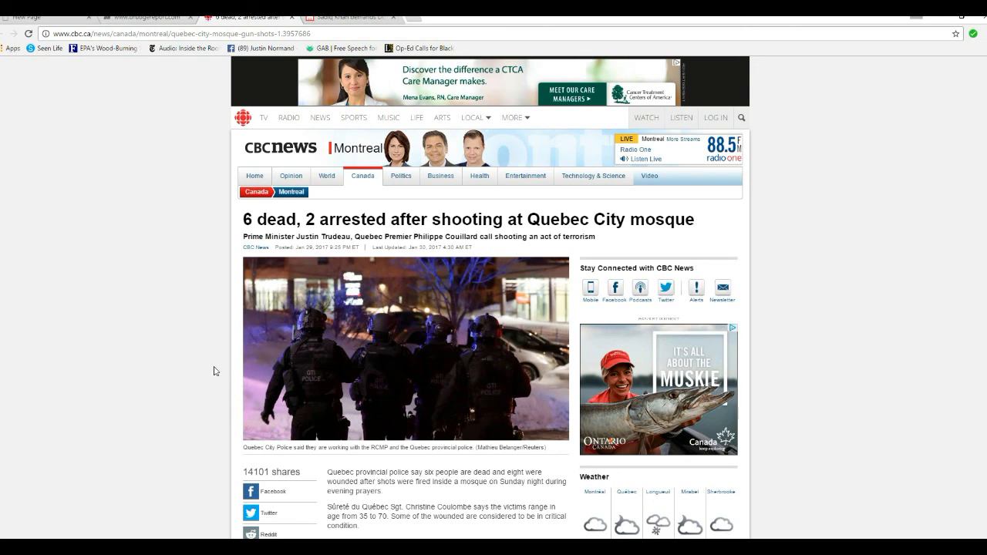
pyautogui.moveTo(232, 319)
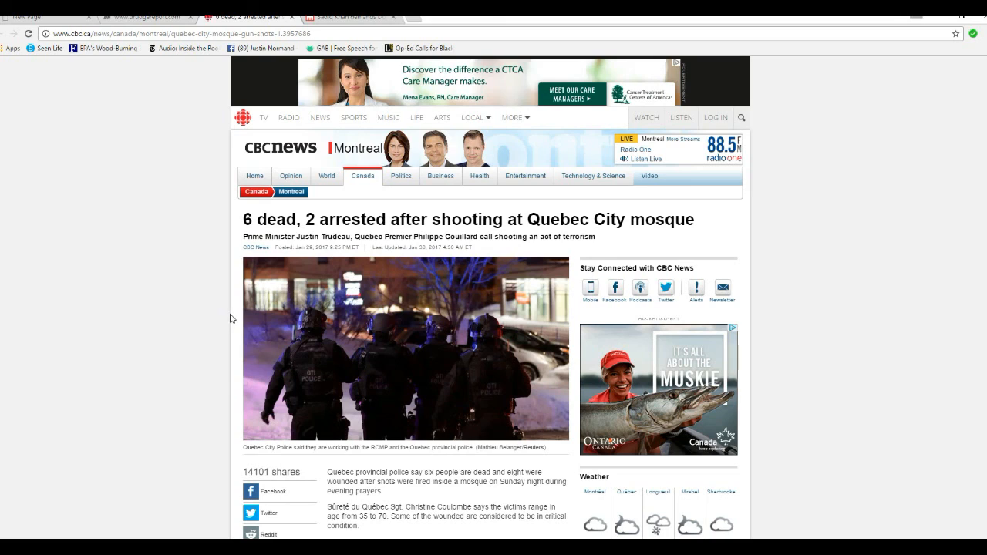
pyautogui.moveTo(203, 339)
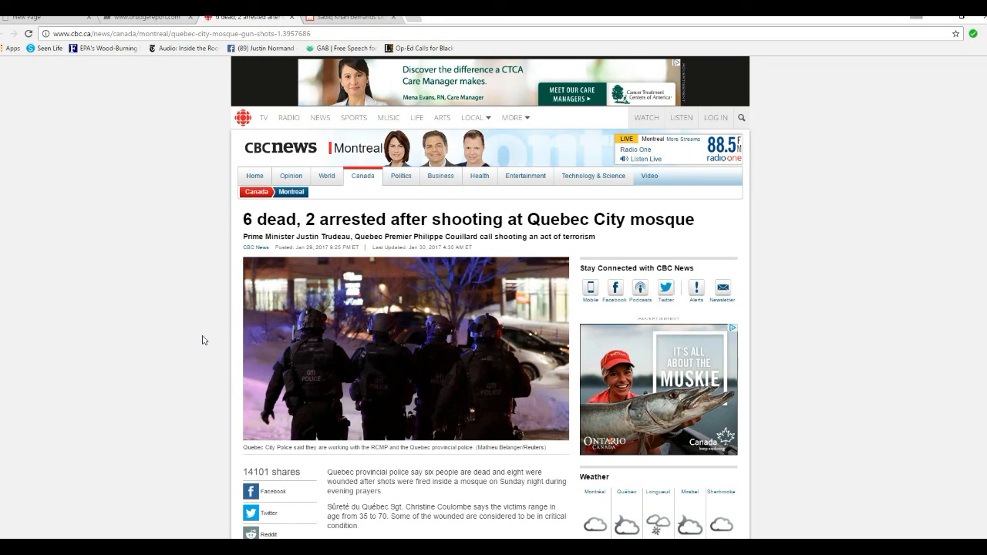
pyautogui.moveTo(169, 340)
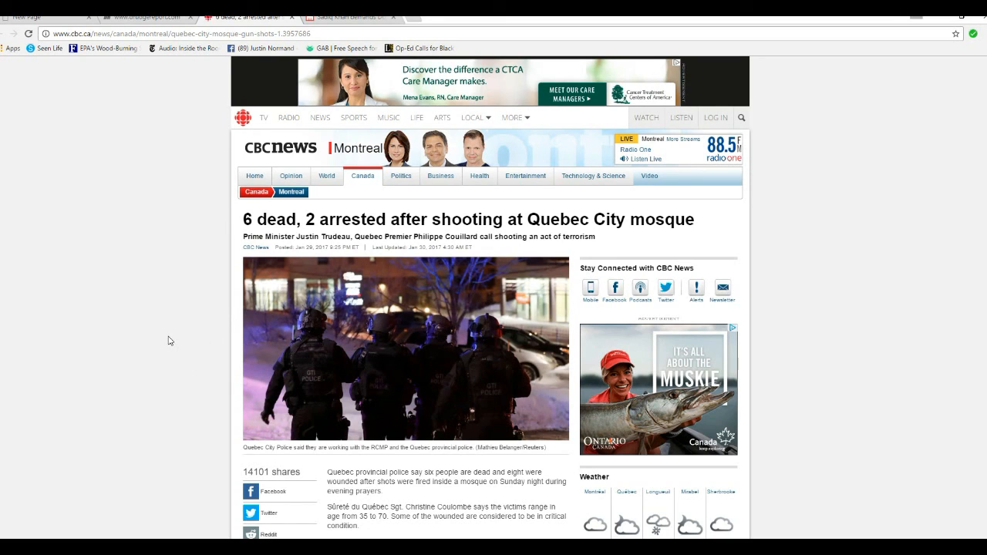
pyautogui.moveTo(159, 374)
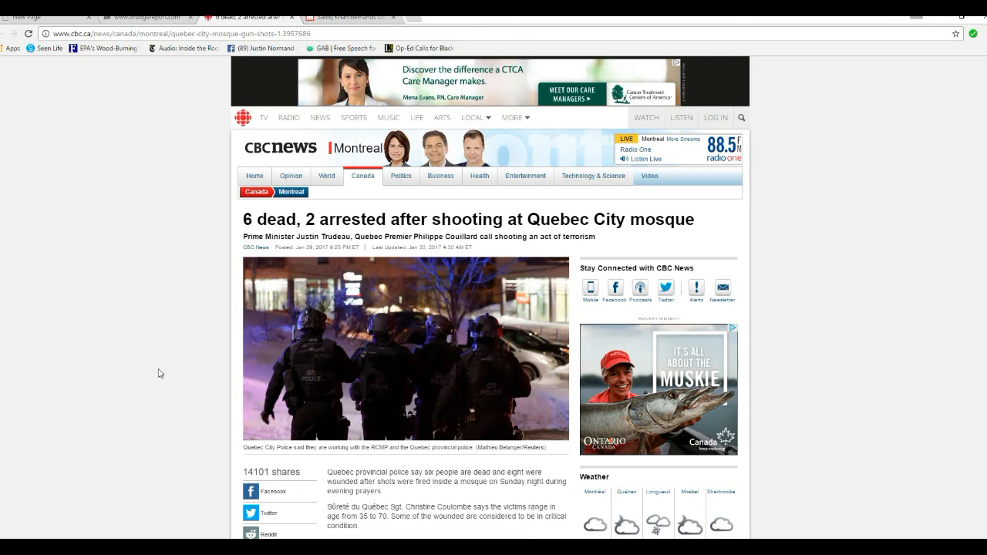
pyautogui.moveTo(144, 357)
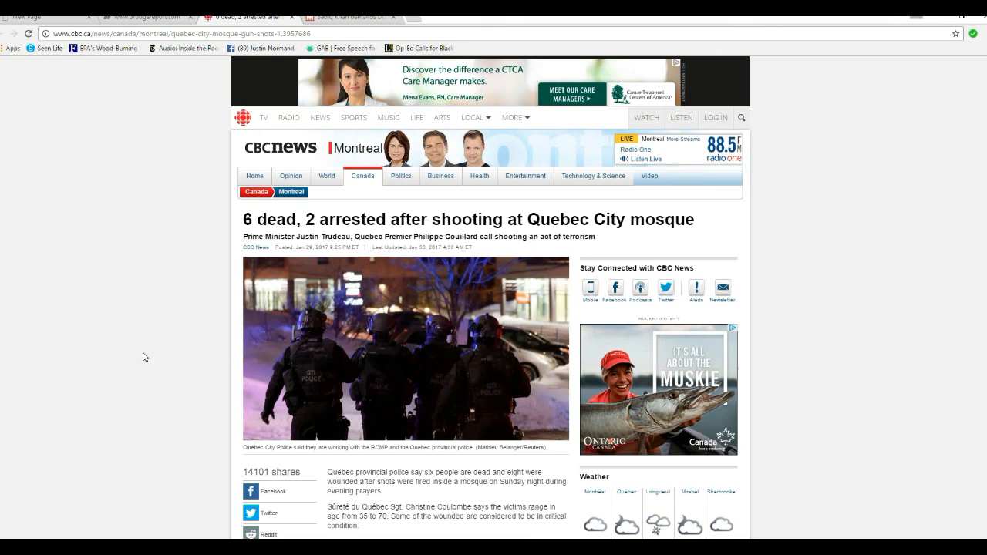
pyautogui.moveTo(205, 415)
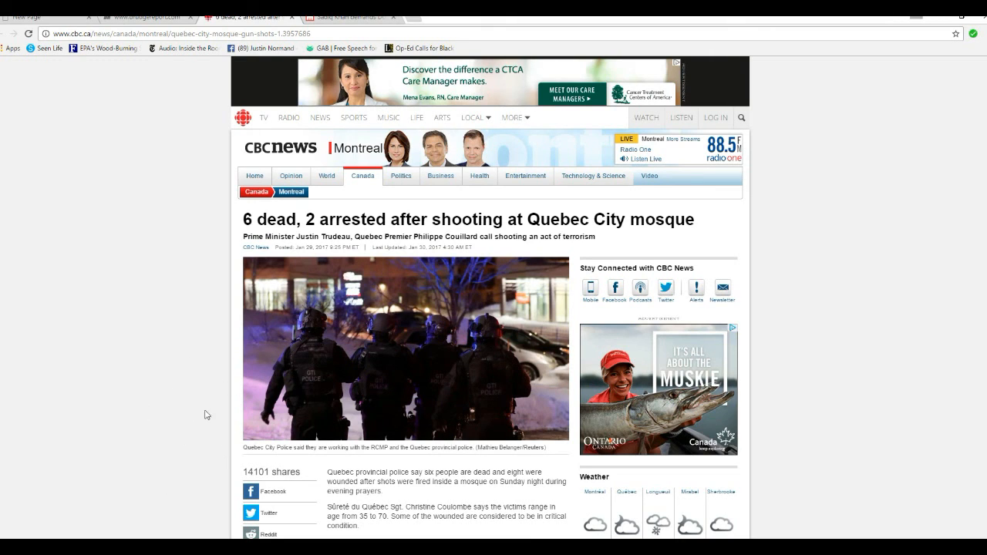
pyautogui.moveTo(204, 441)
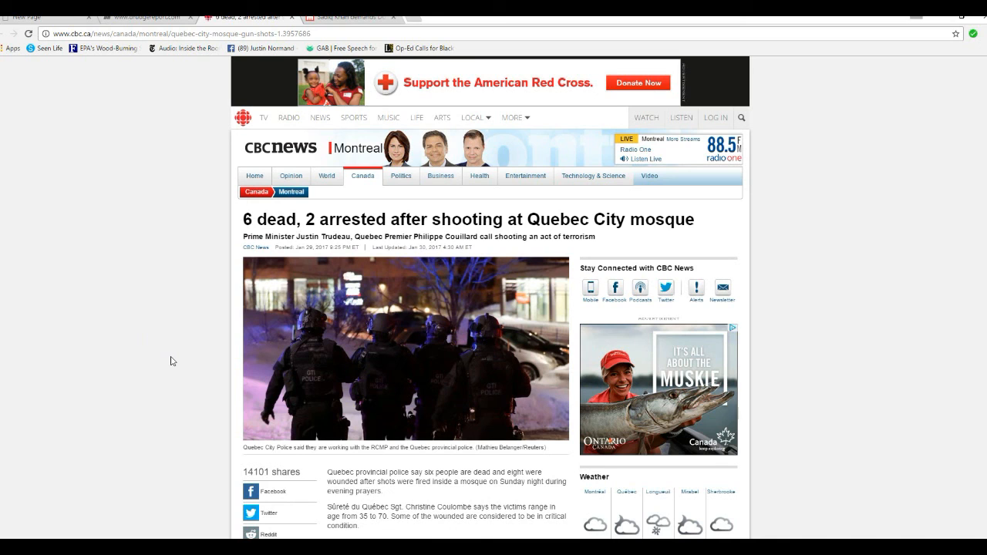
pyautogui.scroll(-3)
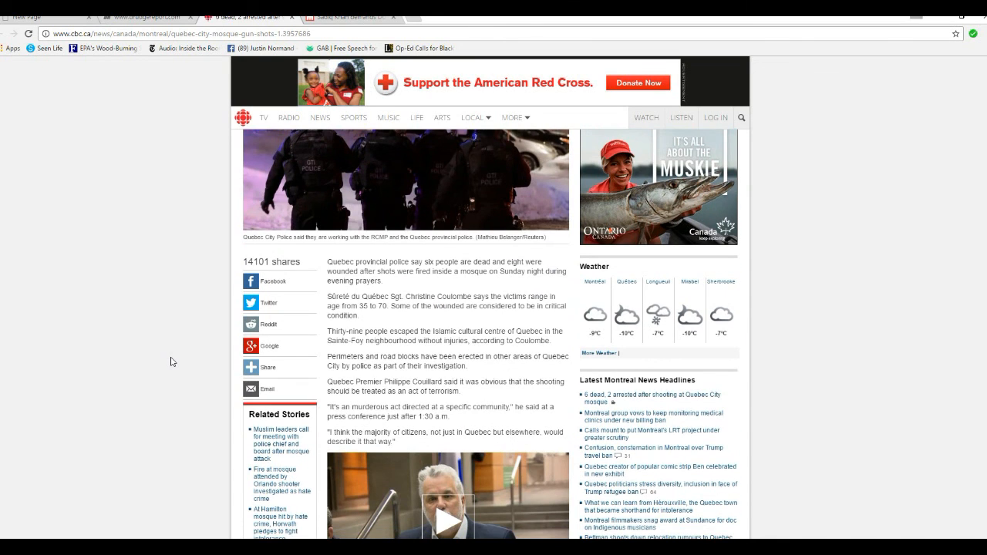
pyautogui.moveTo(4, 537)
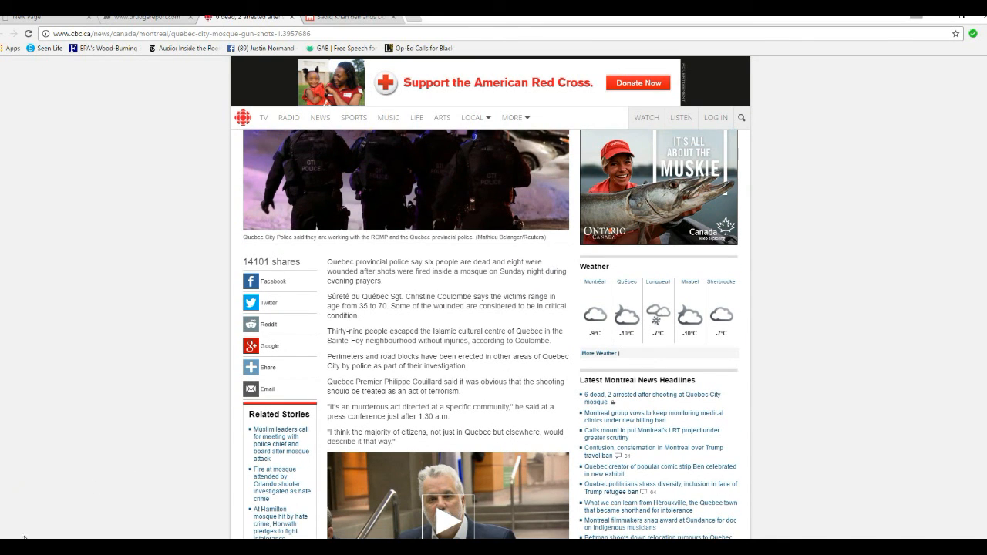